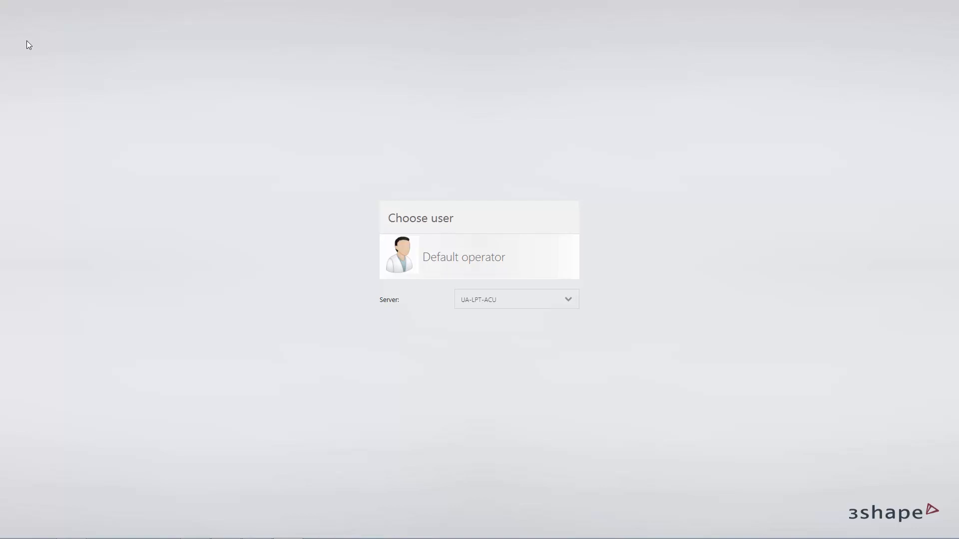
{"action": "mouse_move", "coordinate": [444, 282]}
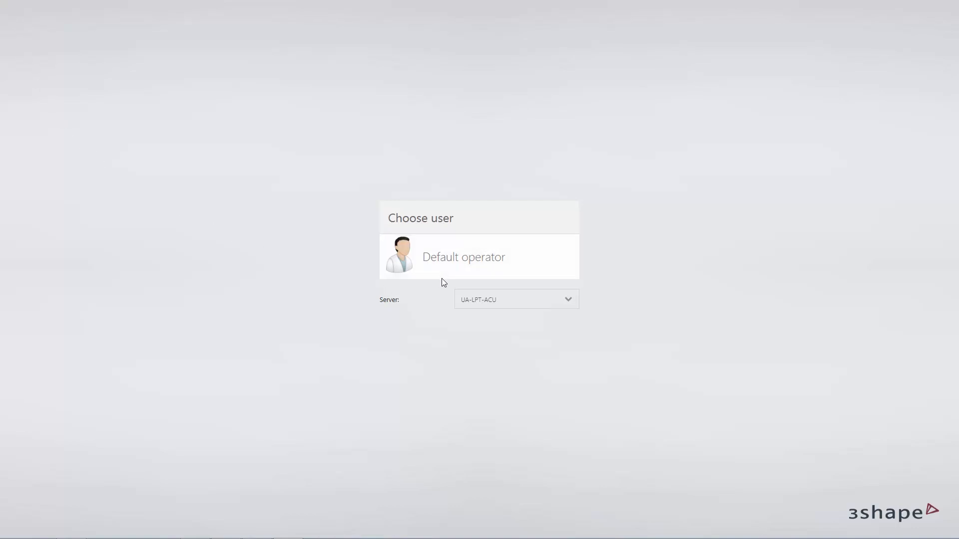
Log in as the Default operator to reach the empty Patients overview
{"action": "left_click", "coordinate": [463, 256]}
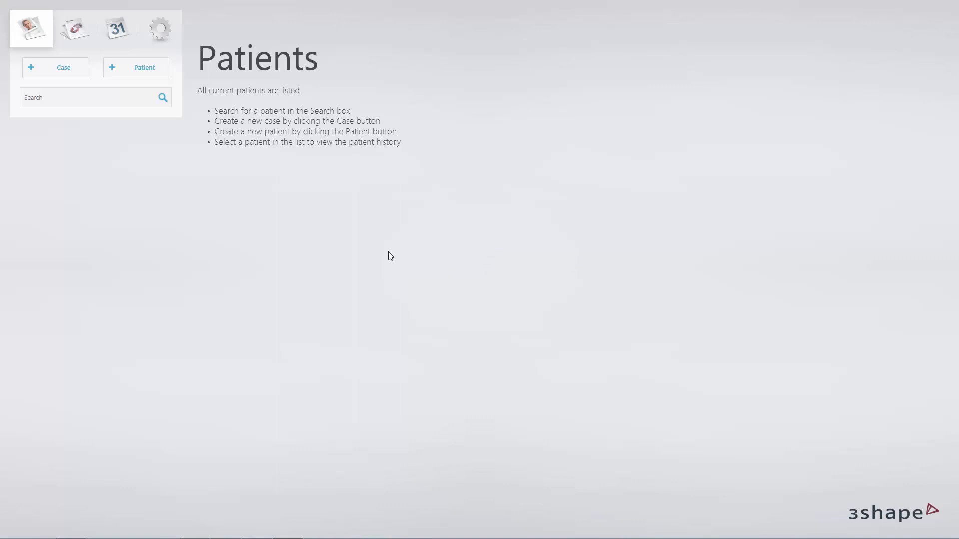
{"action": "left_click", "coordinate": [135, 68]}
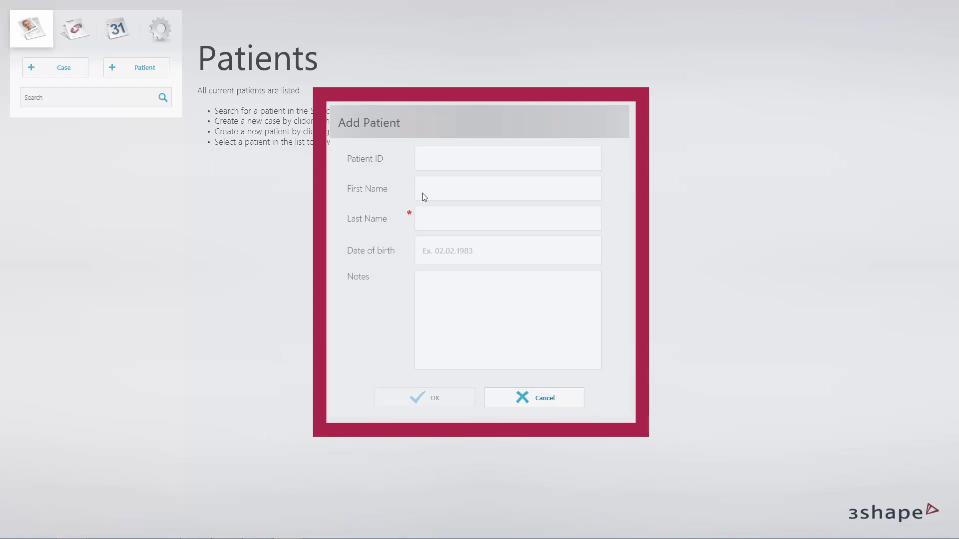
{"action": "type", "text": "N"}
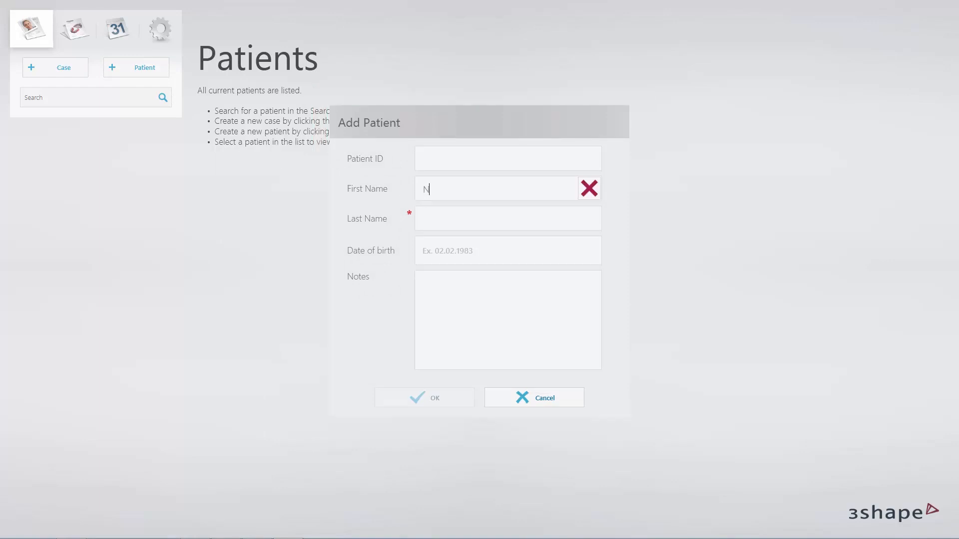
{"action": "type", "text": "ina"}
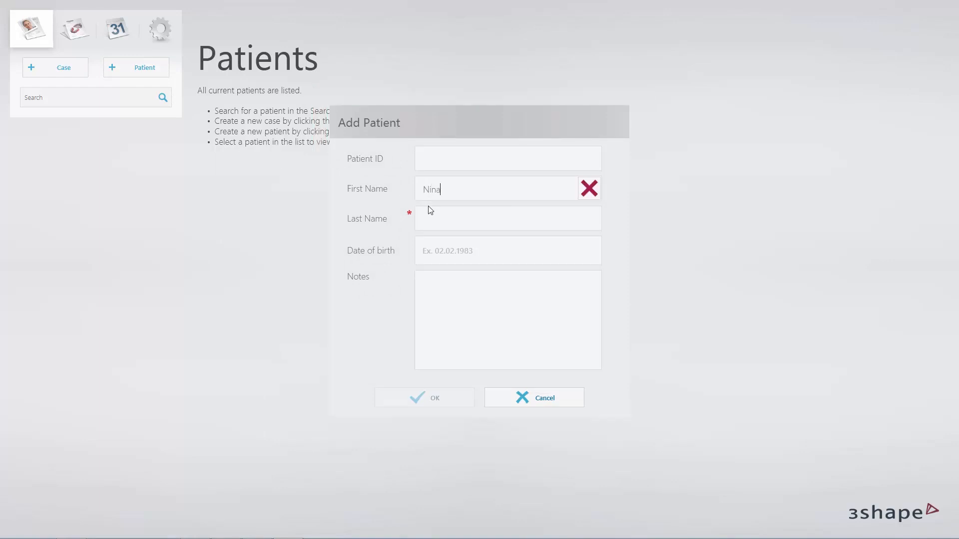
{"action": "type", "text": "Sm"}
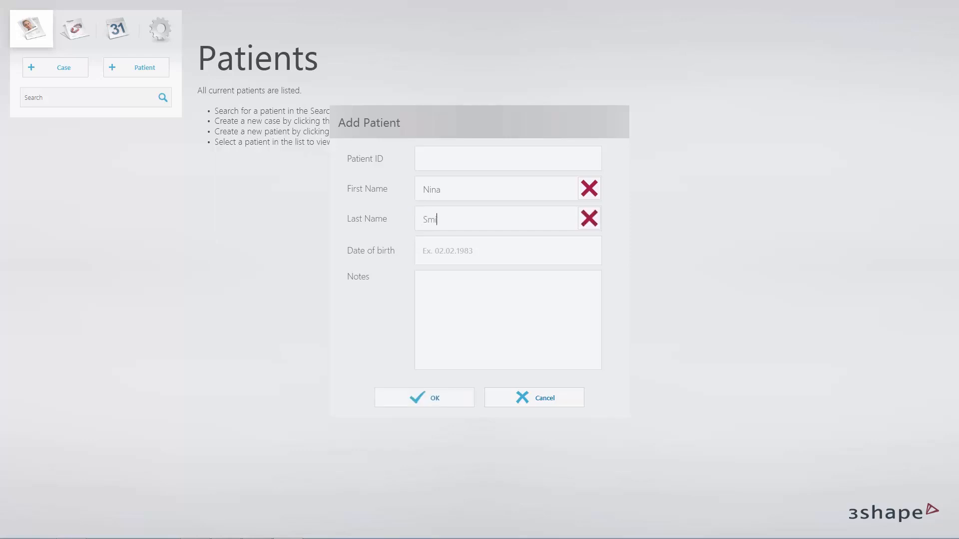
{"action": "type", "text": "ith"}
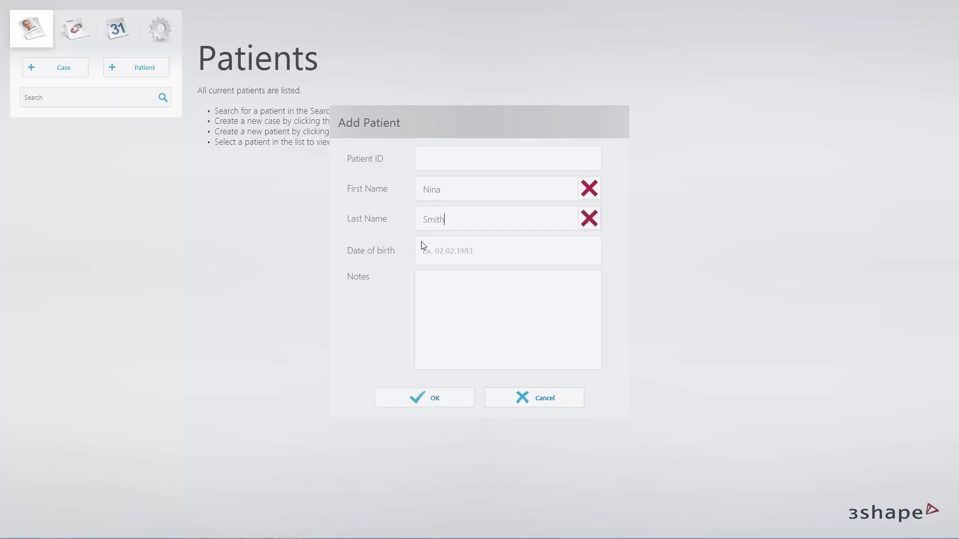
{"action": "left_click", "coordinate": [424, 398]}
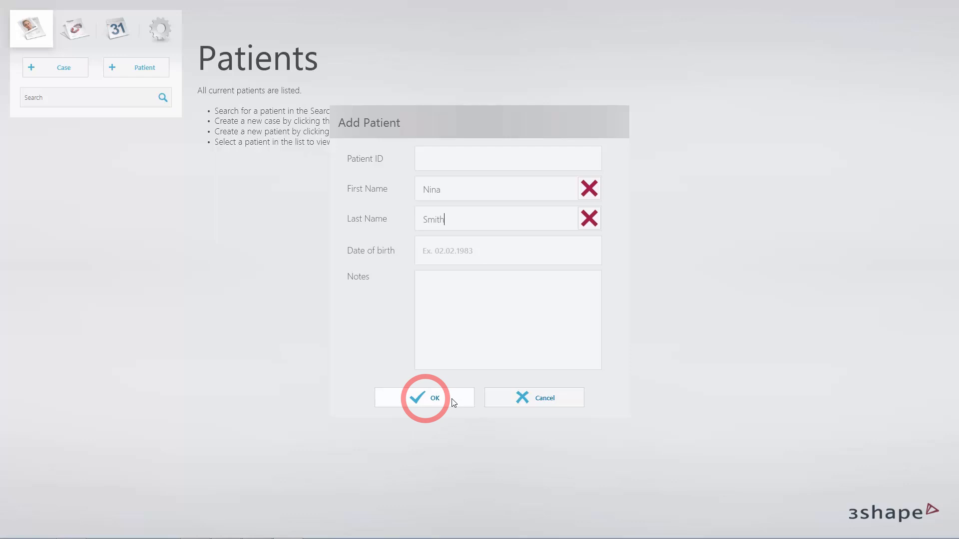
{"action": "left_click", "coordinate": [425, 397]}
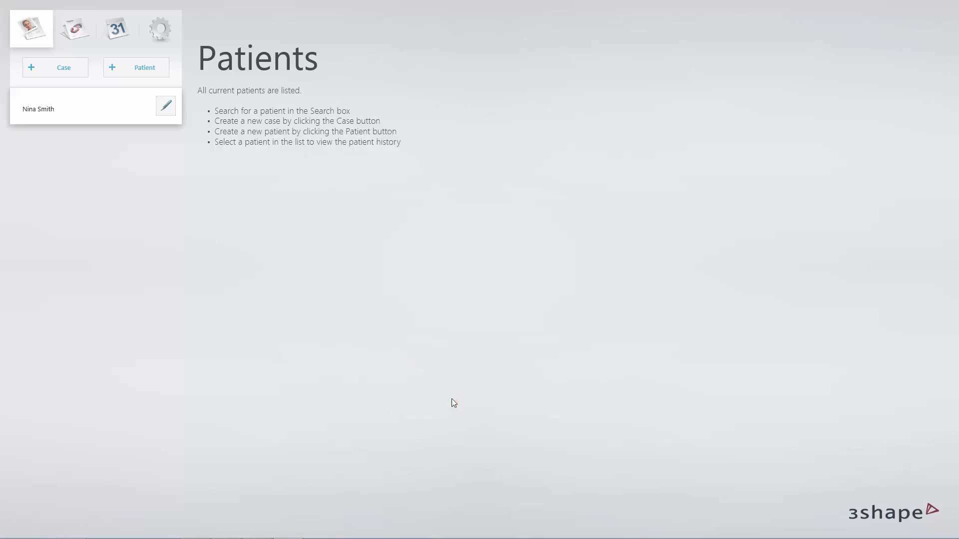
{"action": "left_click", "coordinate": [55, 66]}
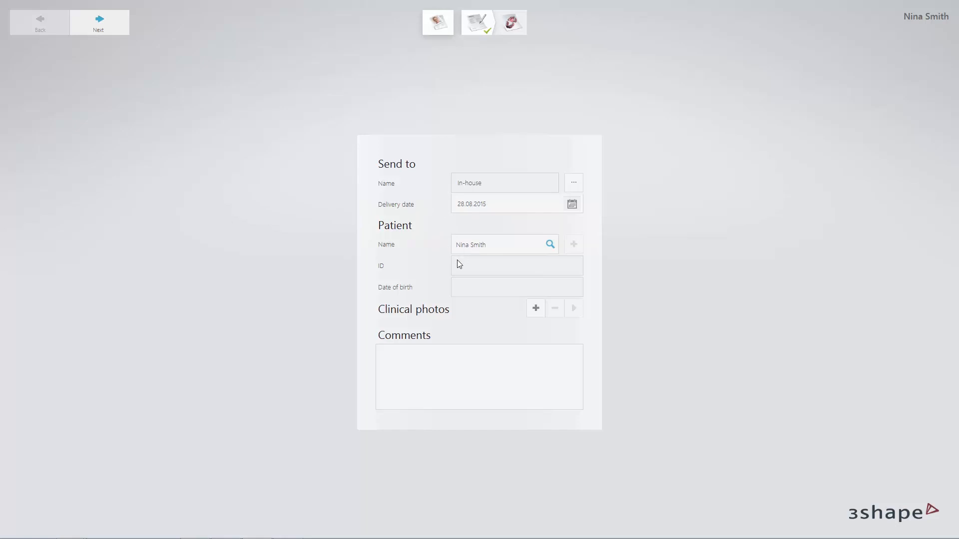
{"action": "left_click", "coordinate": [97, 22]}
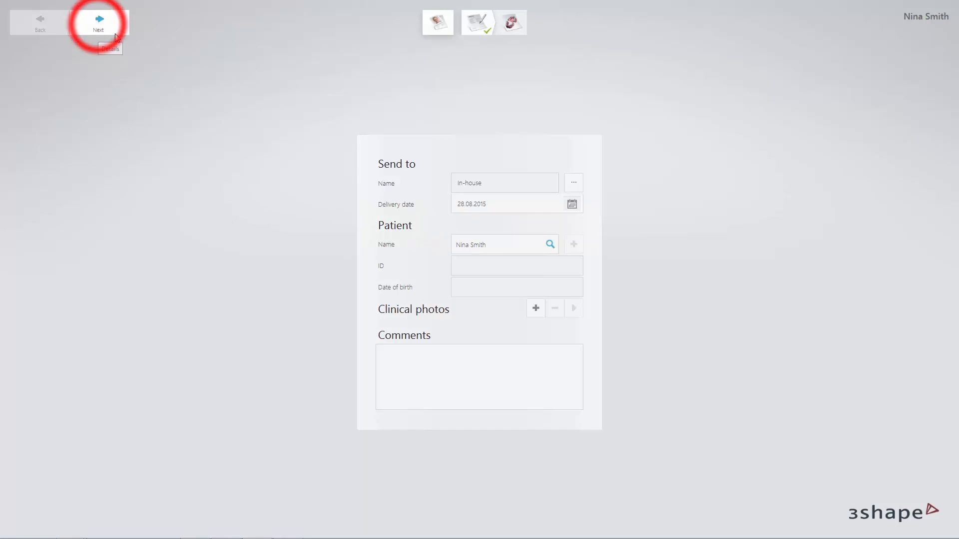
Assign the lower-jaw tooth Tooth Supported implant planning with surgical guide and add a wax crown
{"action": "left_click", "coordinate": [98, 22]}
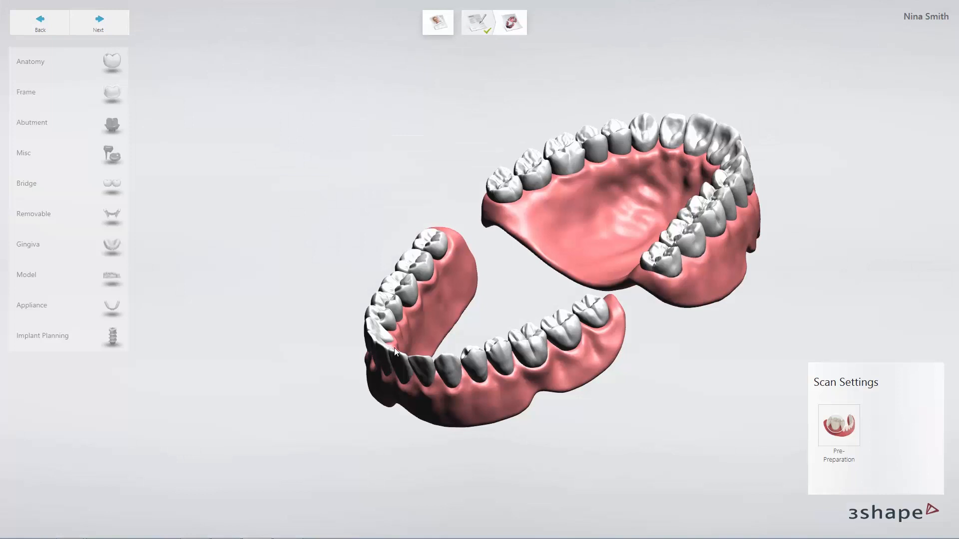
{"action": "mouse_move", "coordinate": [426, 378]}
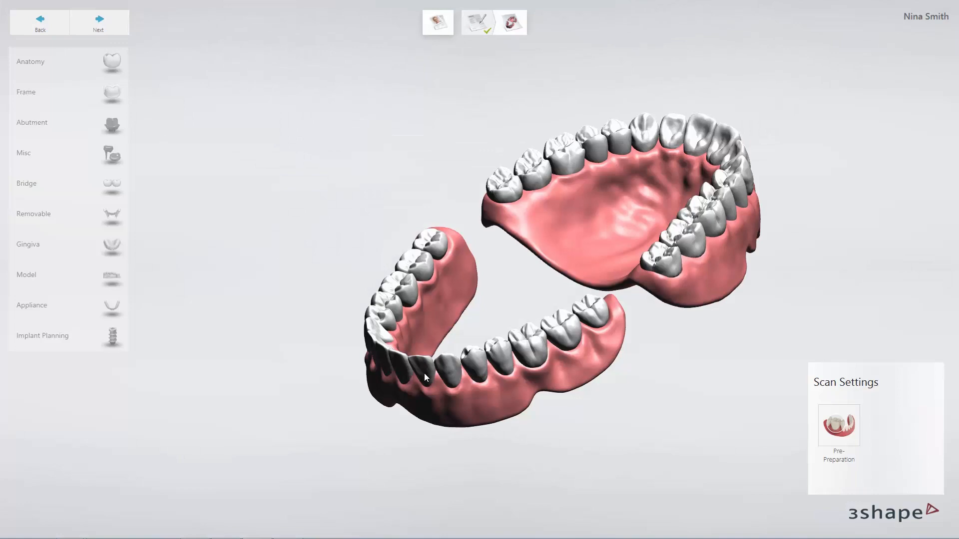
{"action": "left_click", "coordinate": [419, 373]}
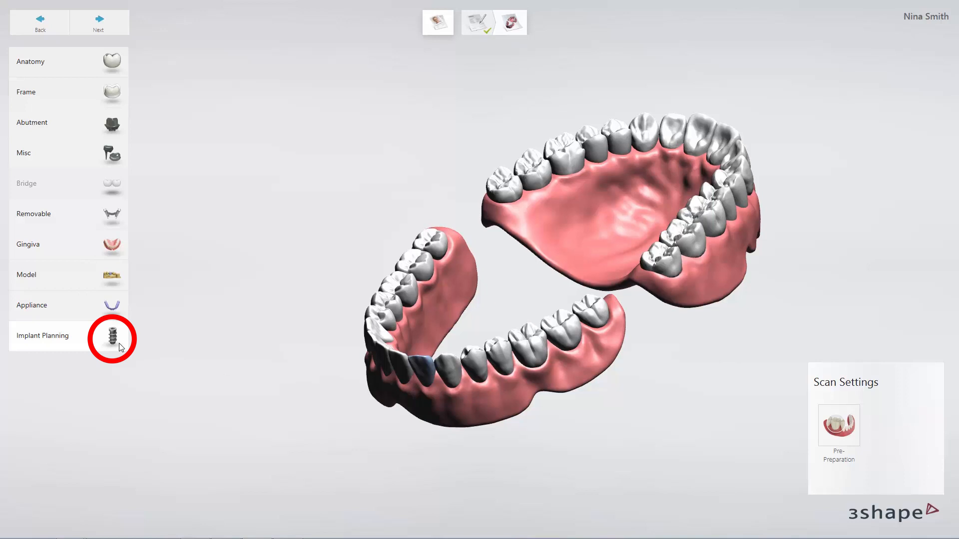
{"action": "left_click", "coordinate": [112, 336]}
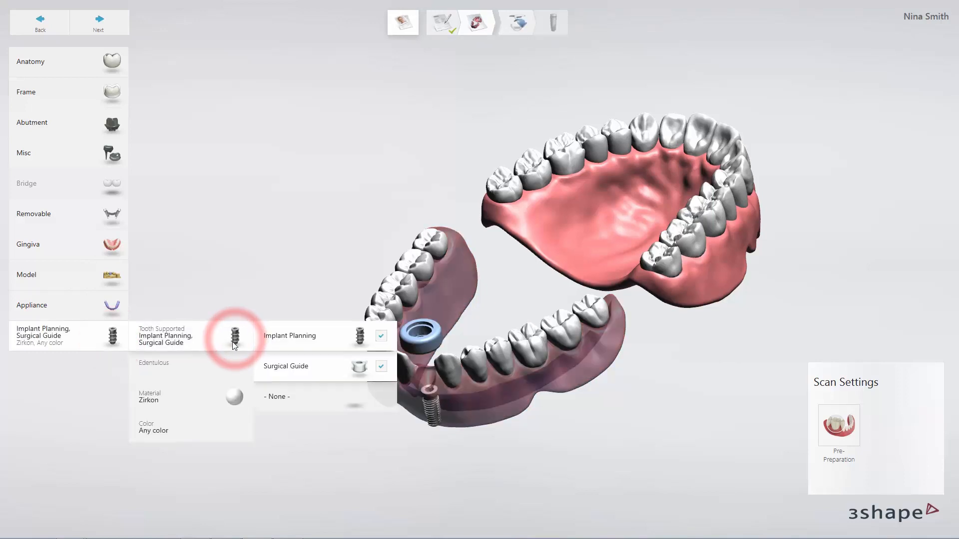
{"action": "left_click", "coordinate": [381, 367]}
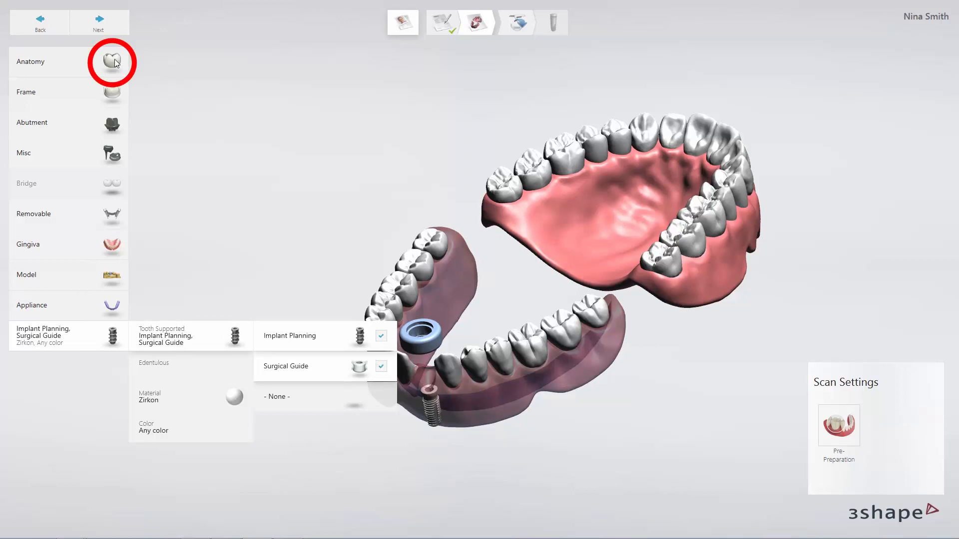
{"action": "left_click", "coordinate": [111, 61]}
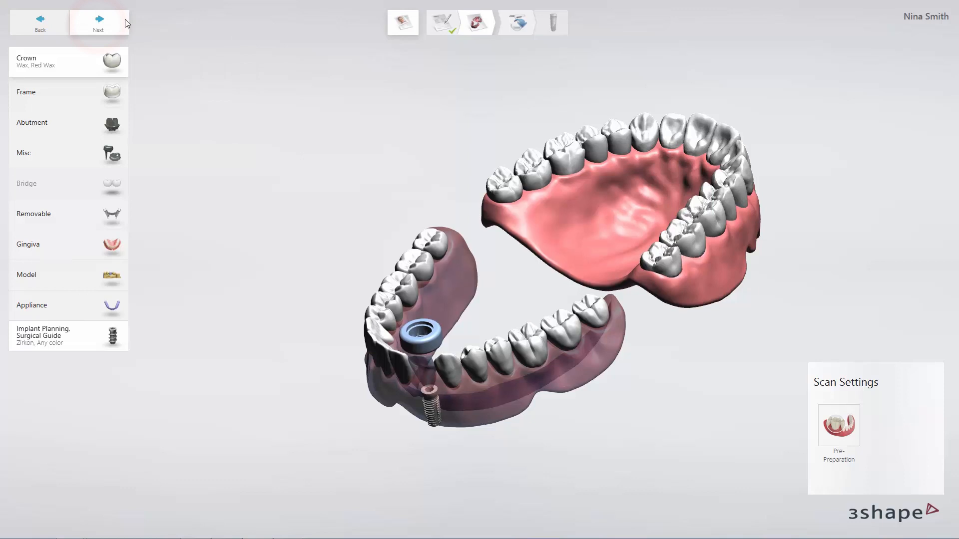
Import Jaw_Lower_Prepared.dcm as the lower surface scan
{"action": "left_click", "coordinate": [98, 22]}
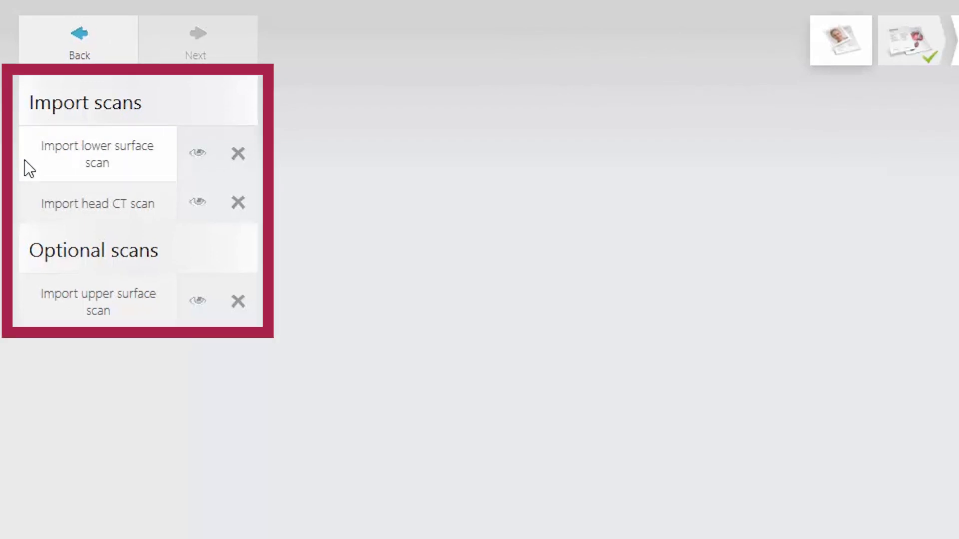
{"action": "mouse_move", "coordinate": [14, 205]}
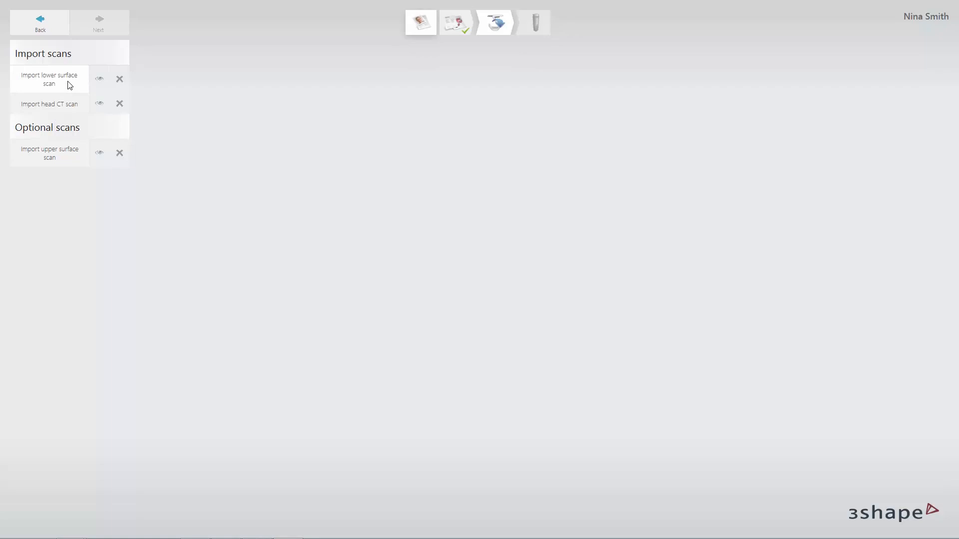
{"action": "left_click", "coordinate": [49, 79]}
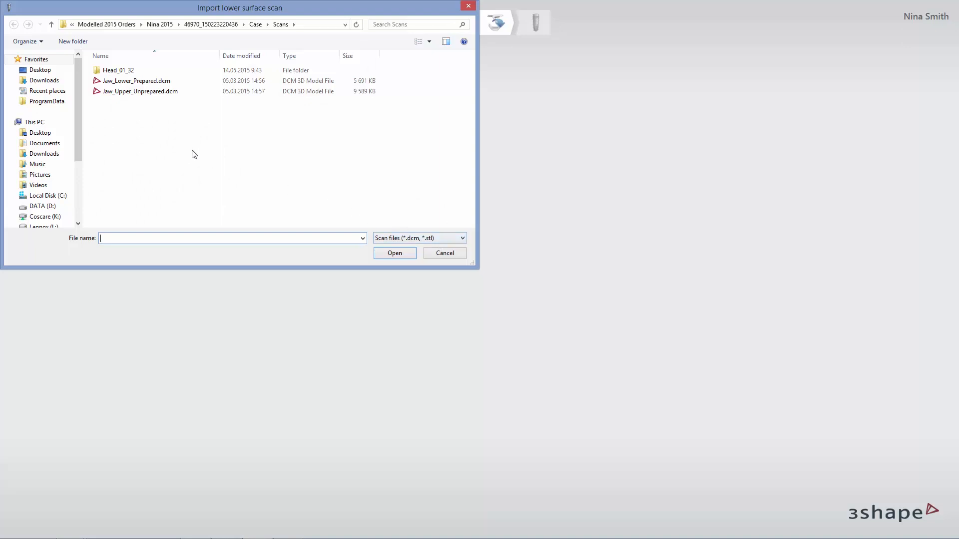
{"action": "left_click", "coordinate": [136, 80]}
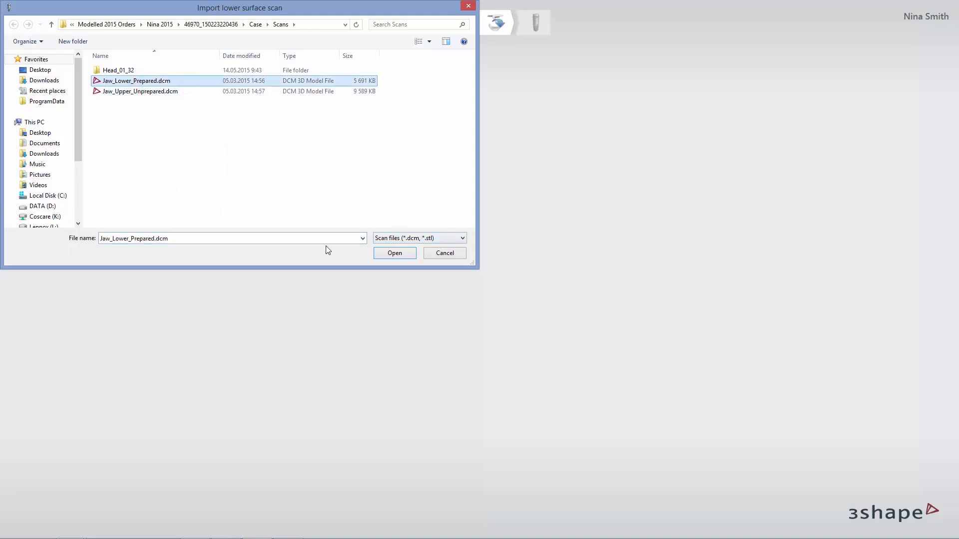
{"action": "left_click", "coordinate": [394, 253]}
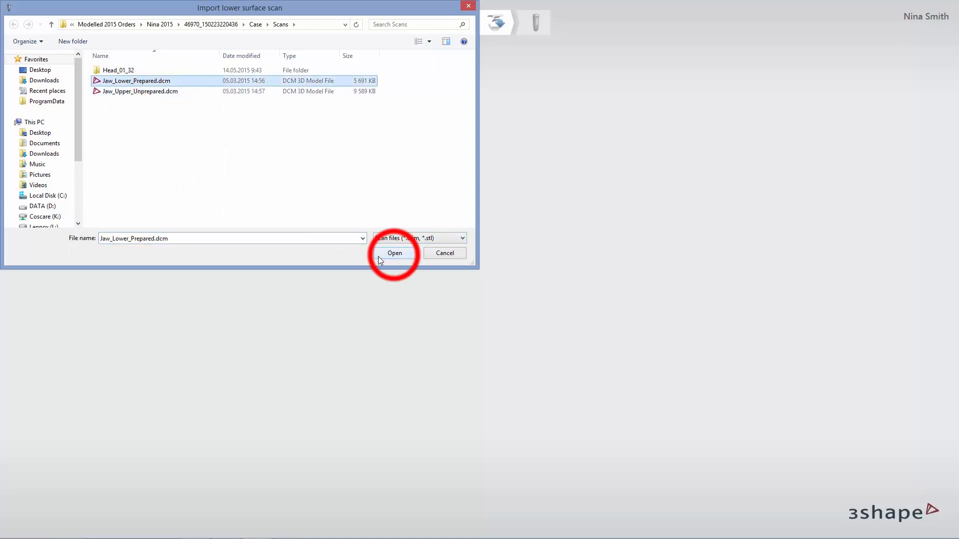
{"action": "left_click", "coordinate": [394, 252]}
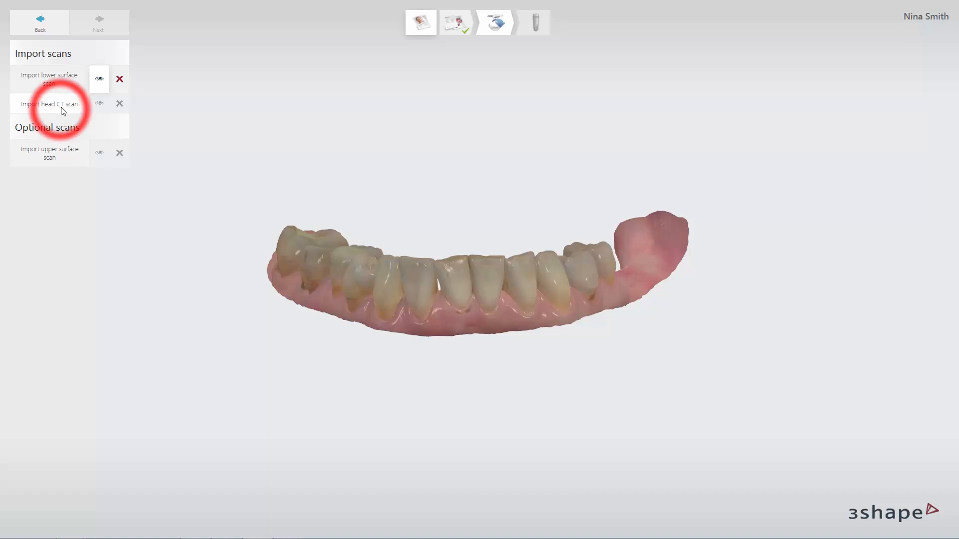
Load Anonymous_0.dcm from the Head_01_32 folder as the head CT scan
{"action": "left_click", "coordinate": [49, 103]}
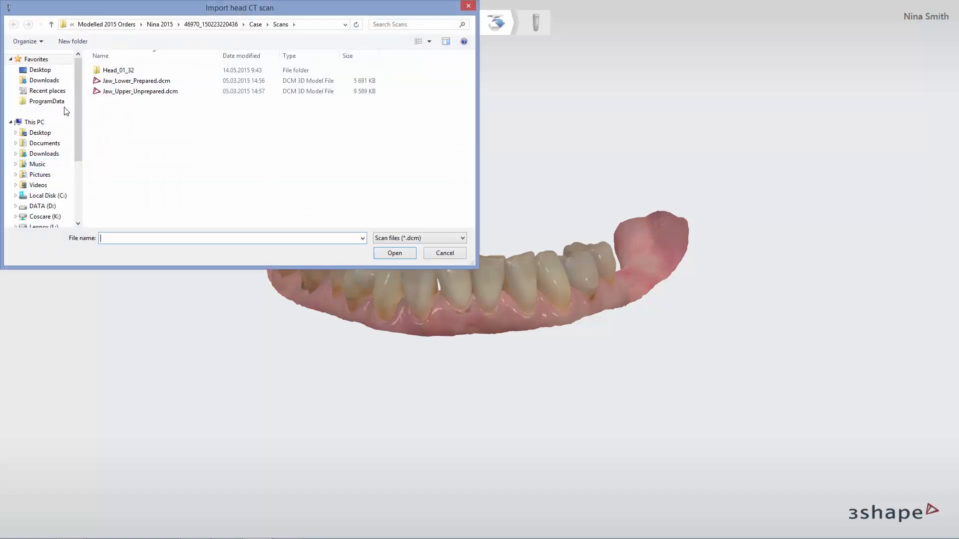
{"action": "double_click", "coordinate": [118, 70]}
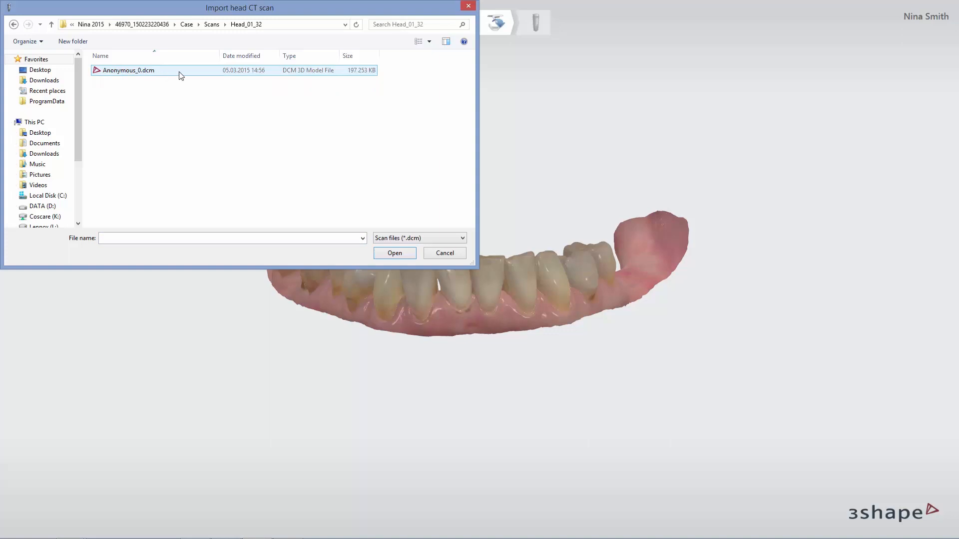
{"action": "left_click", "coordinate": [128, 70]}
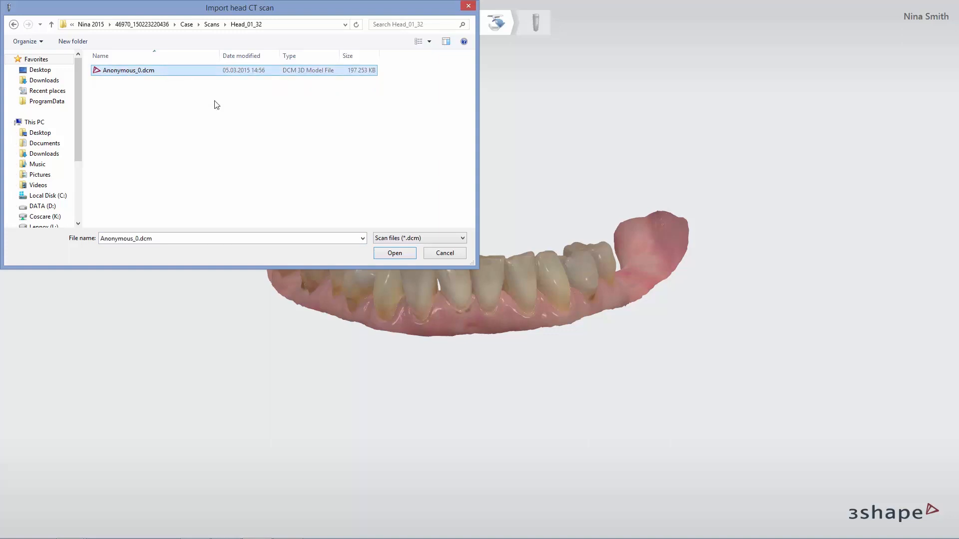
{"action": "left_click", "coordinate": [394, 253]}
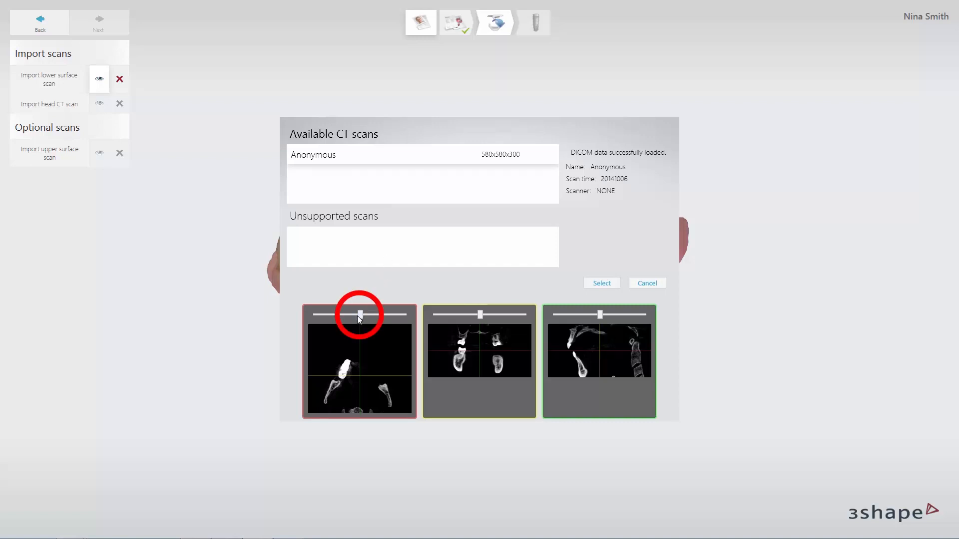
Check the axial, coronal and sagittal slice previews and select the Anonymous CT scan for the case
{"action": "left_click_drag", "start_coordinate": [357, 314], "coordinate": [367, 315]}
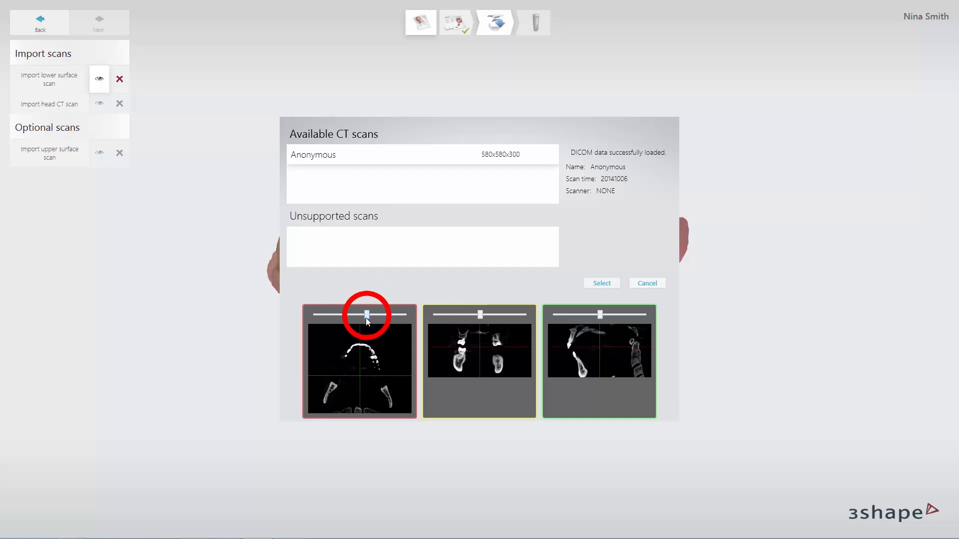
{"action": "left_click_drag", "start_coordinate": [366, 315], "coordinate": [363, 315]}
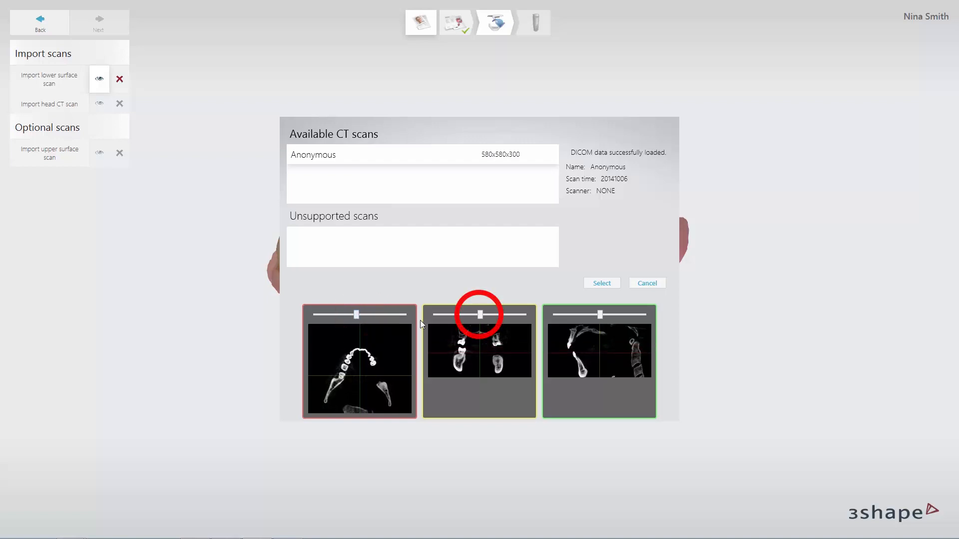
{"action": "left_click_drag", "start_coordinate": [477, 314], "coordinate": [482, 314]}
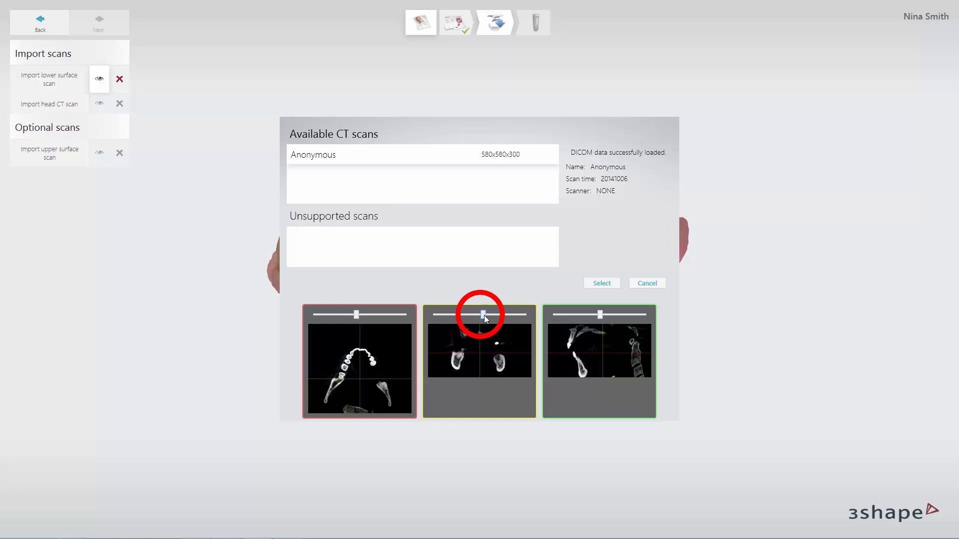
{"action": "left_click_drag", "start_coordinate": [481, 314], "coordinate": [487, 314]}
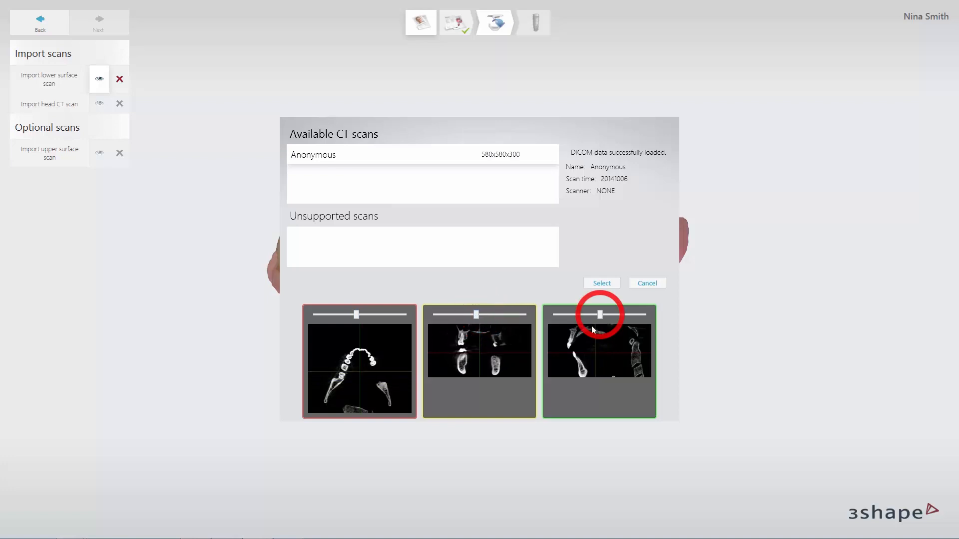
{"action": "left_click_drag", "start_coordinate": [599, 314], "coordinate": [606, 314]}
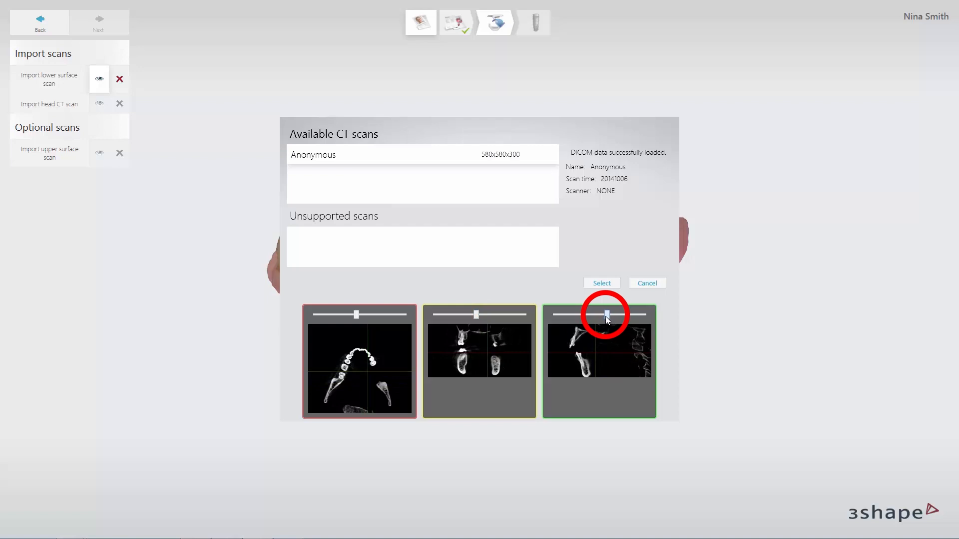
{"action": "left_click_drag", "start_coordinate": [607, 314], "coordinate": [590, 314]}
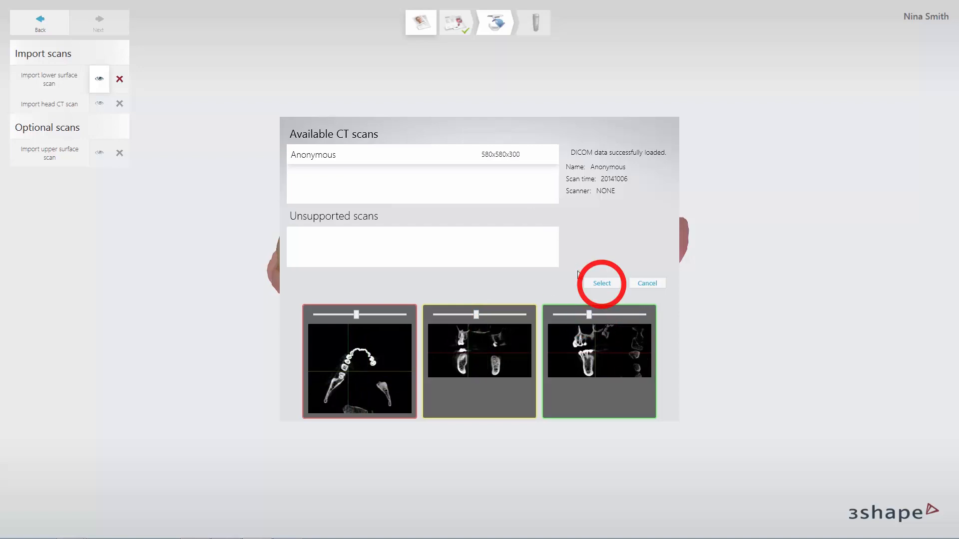
{"action": "left_click", "coordinate": [601, 283]}
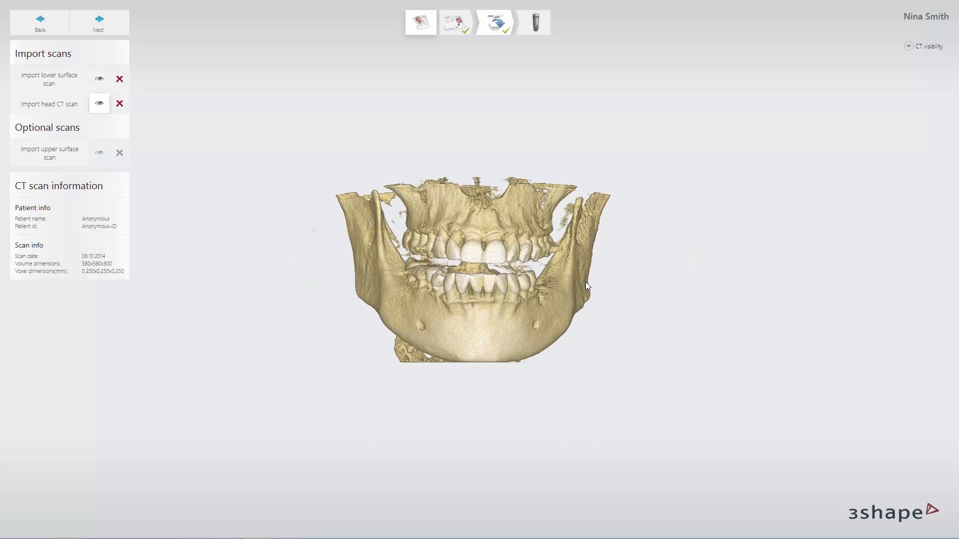
{"action": "mouse_move", "coordinate": [76, 186]}
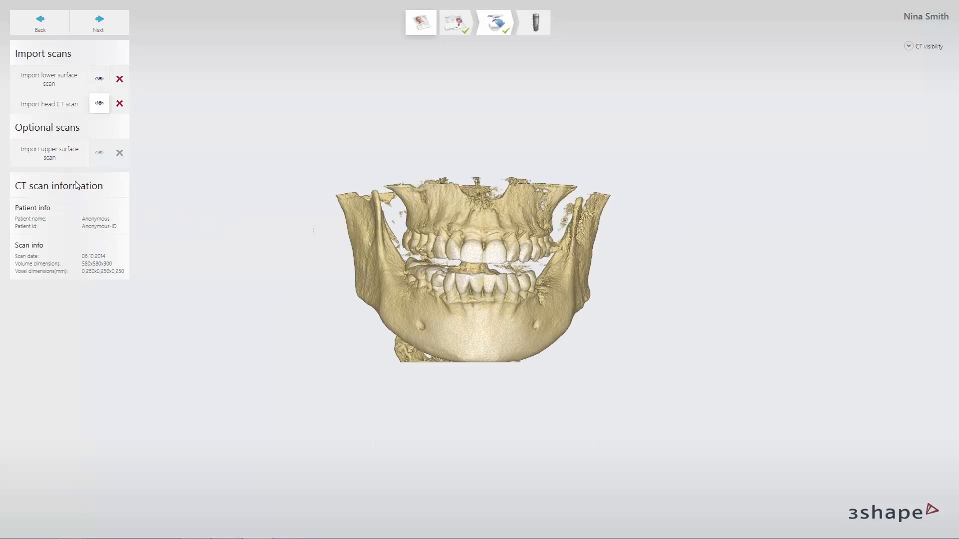
{"action": "left_click", "coordinate": [49, 153]}
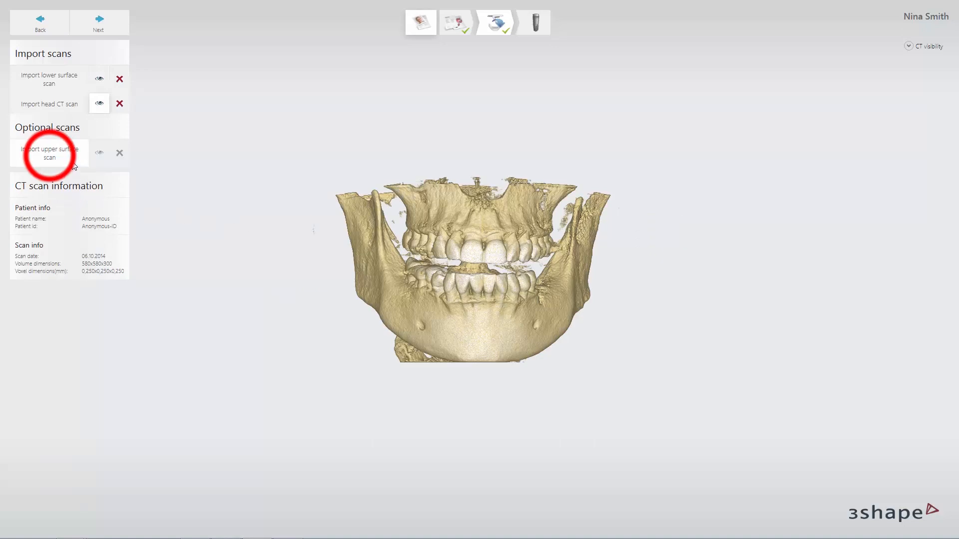
Import Jaw_Upper_Unprepared.dcm as the upper surface scan and continue past CT cropping
{"action": "left_click", "coordinate": [49, 153]}
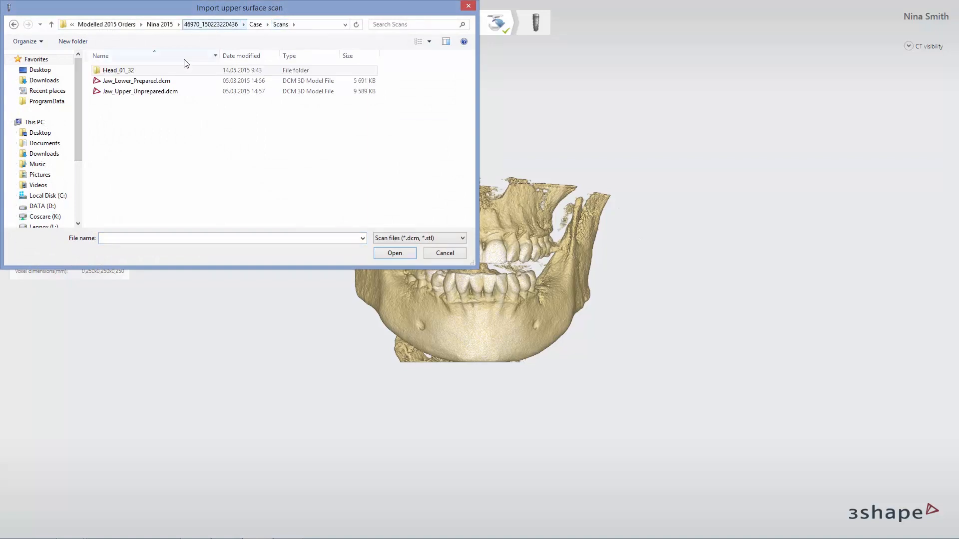
{"action": "left_click", "coordinate": [138, 91]}
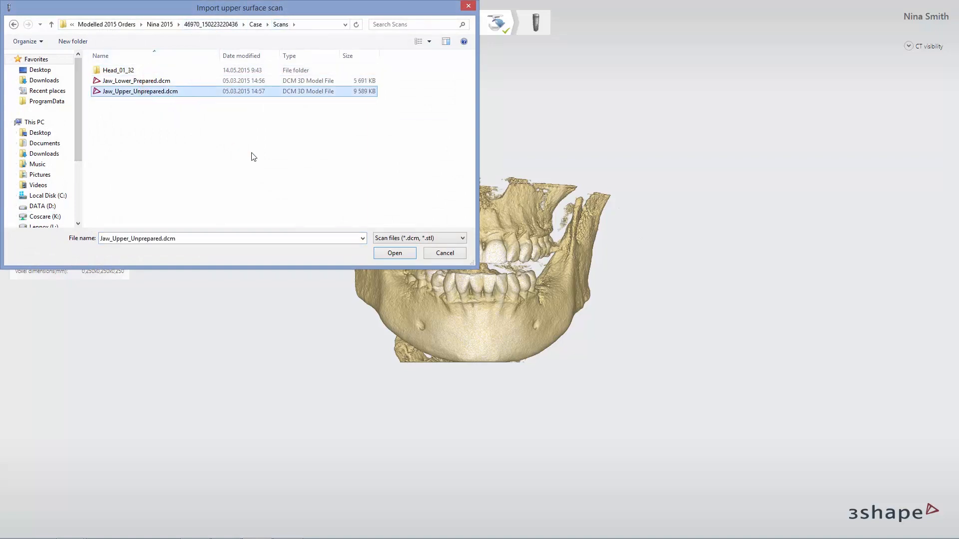
{"action": "left_click", "coordinate": [395, 253]}
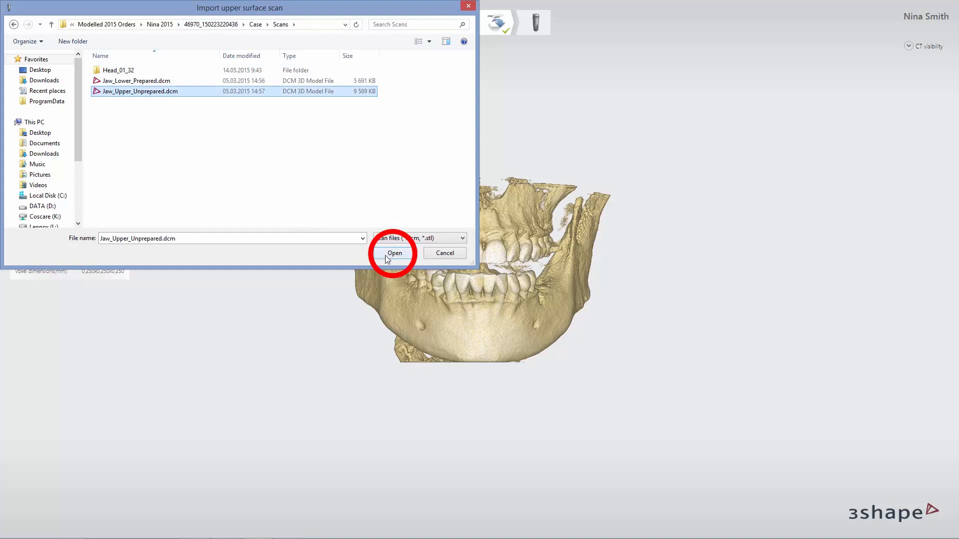
{"action": "left_click", "coordinate": [394, 253]}
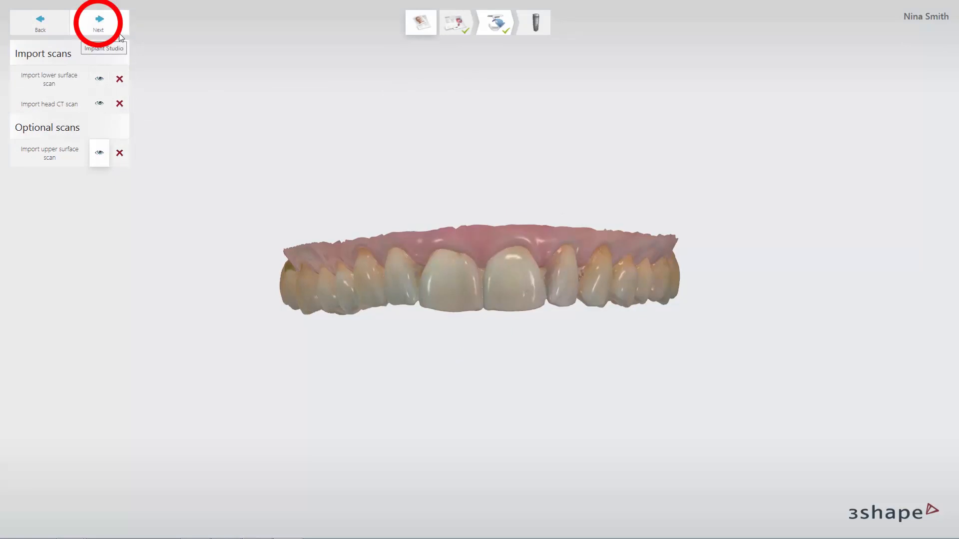
{"action": "left_click", "coordinate": [98, 23]}
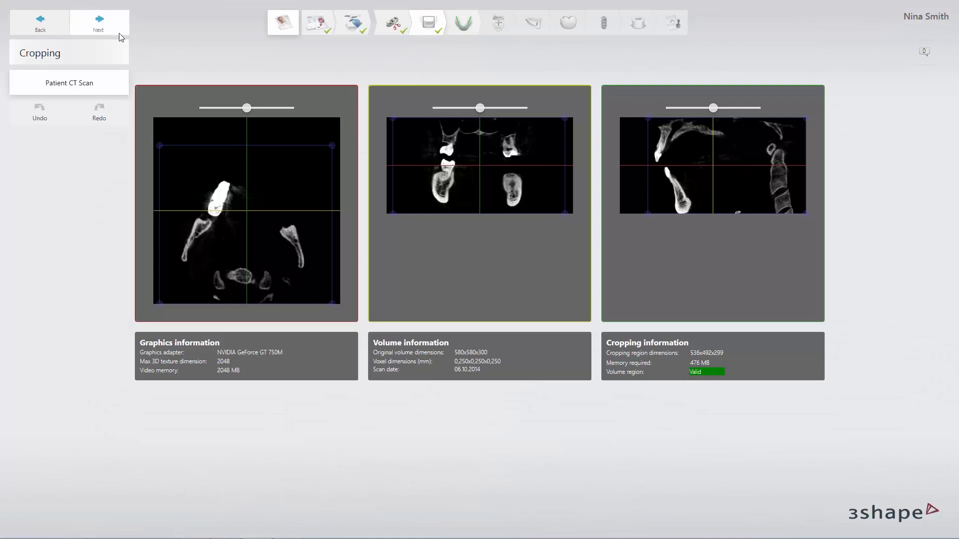
{"action": "left_click", "coordinate": [98, 22]}
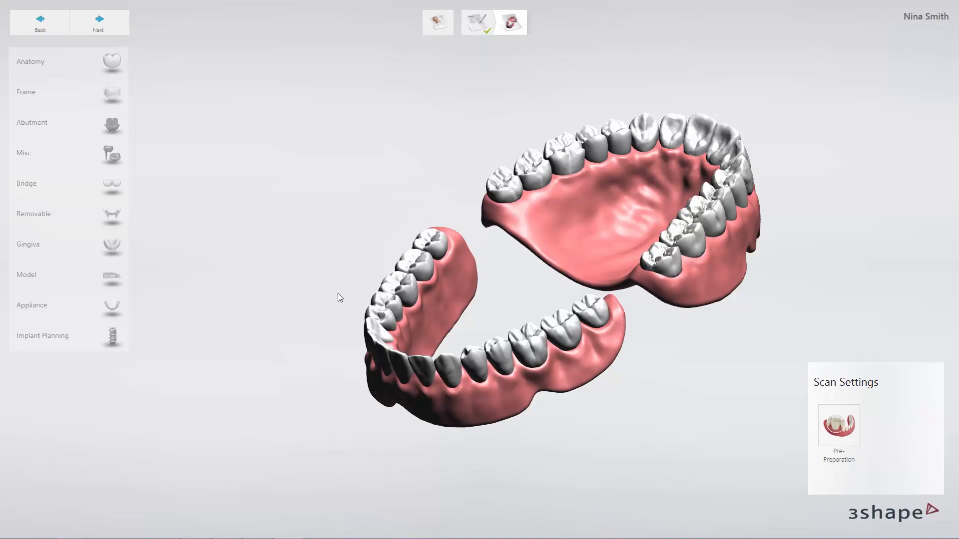
{"action": "mouse_move", "coordinate": [409, 269]}
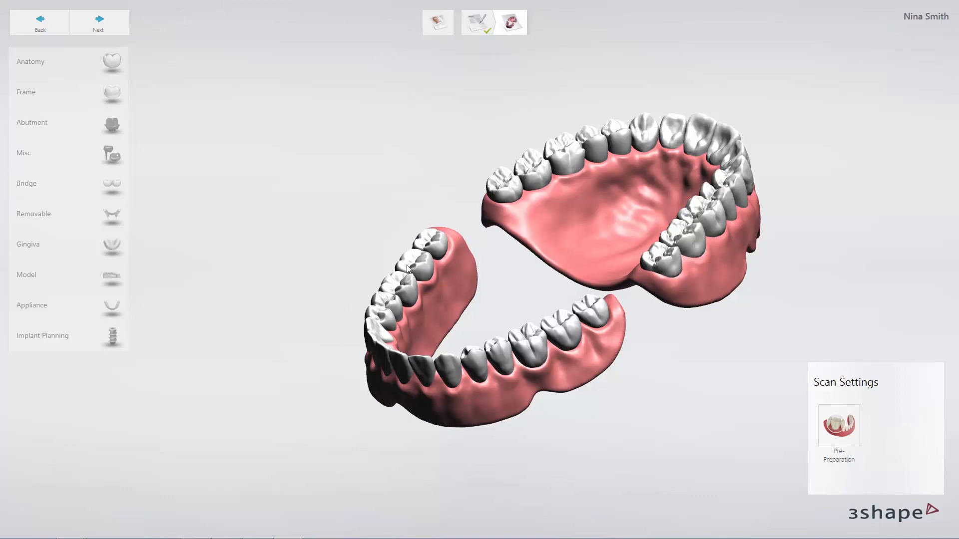
Set the lower jaw's indication to Edentulous Implant Planning and confirm it
{"action": "left_click", "coordinate": [408, 268]}
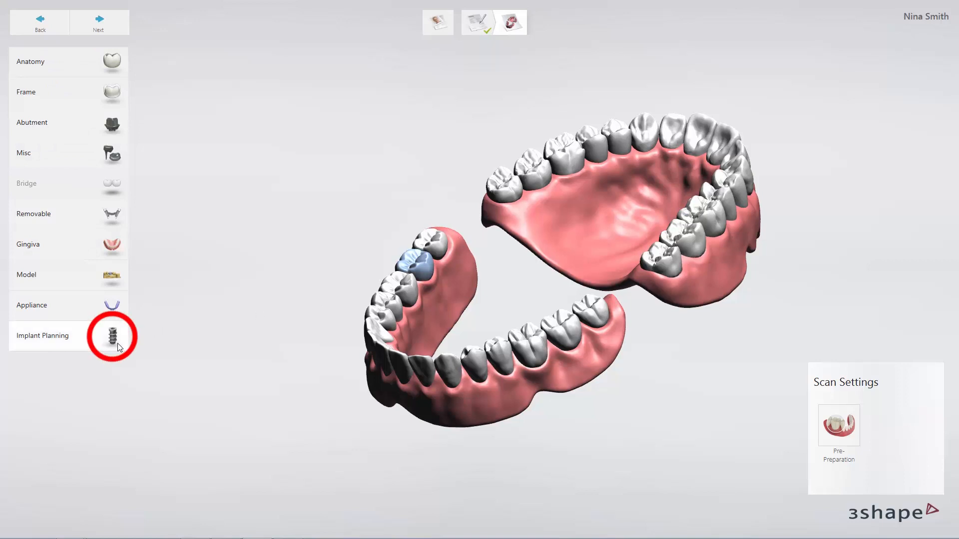
{"action": "left_click", "coordinate": [112, 335]}
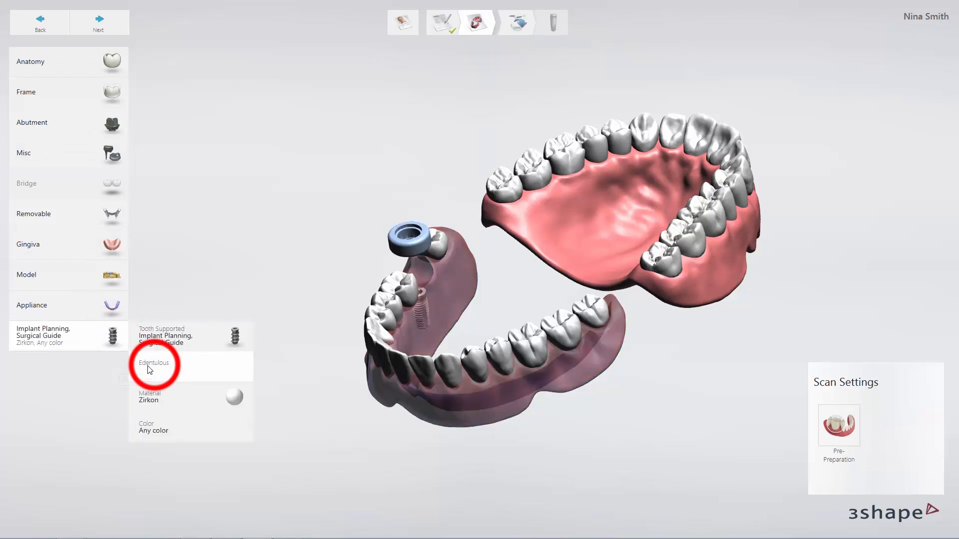
{"action": "left_click", "coordinate": [153, 363]}
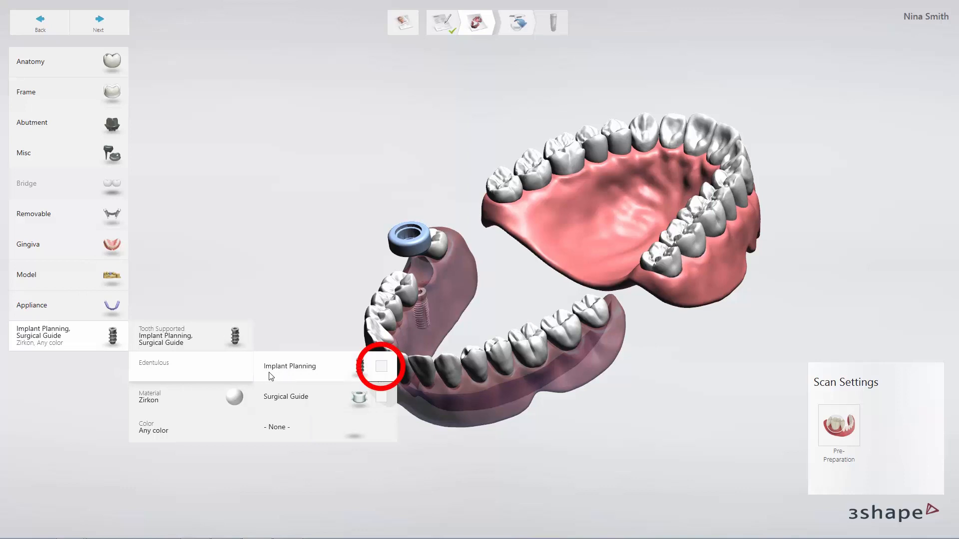
{"action": "left_click", "coordinate": [155, 362]}
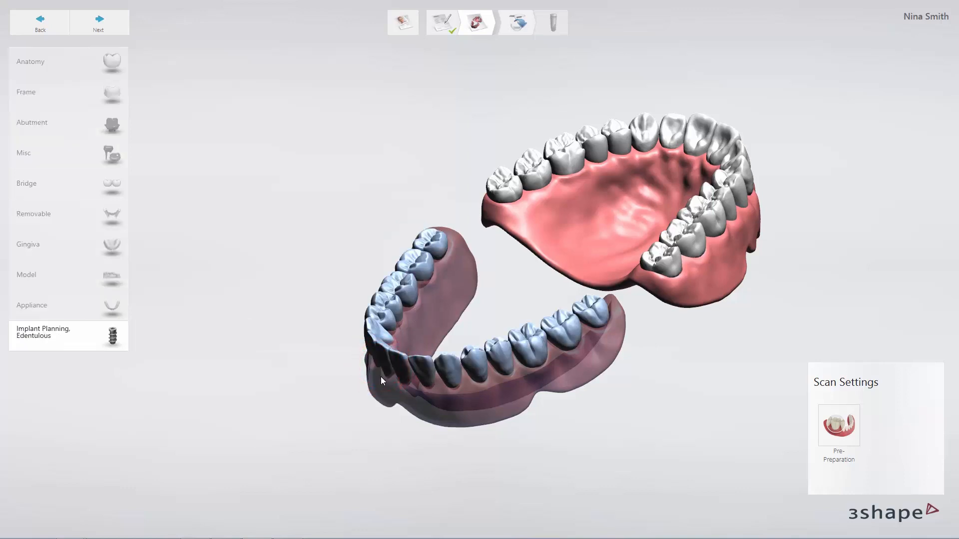
{"action": "mouse_move", "coordinate": [121, 354]}
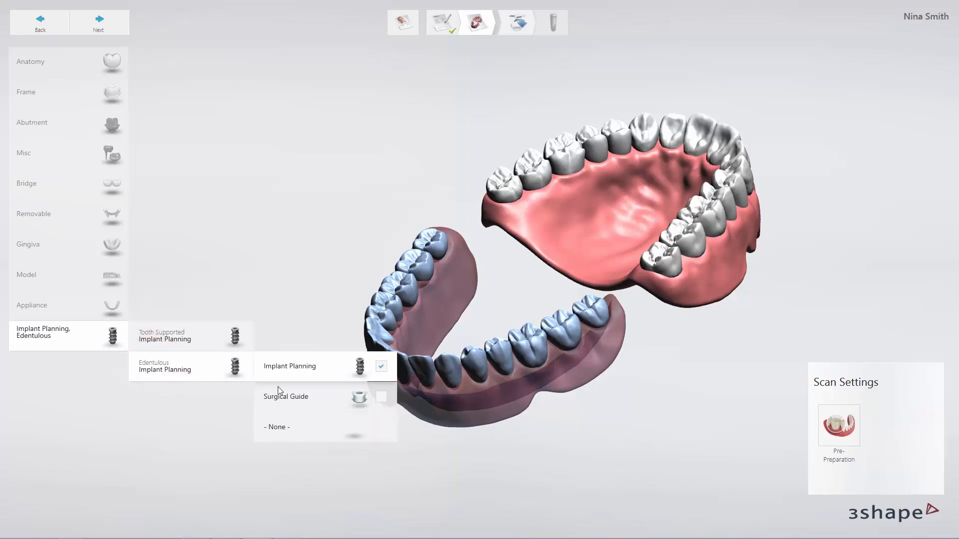
{"action": "left_click", "coordinate": [380, 396]}
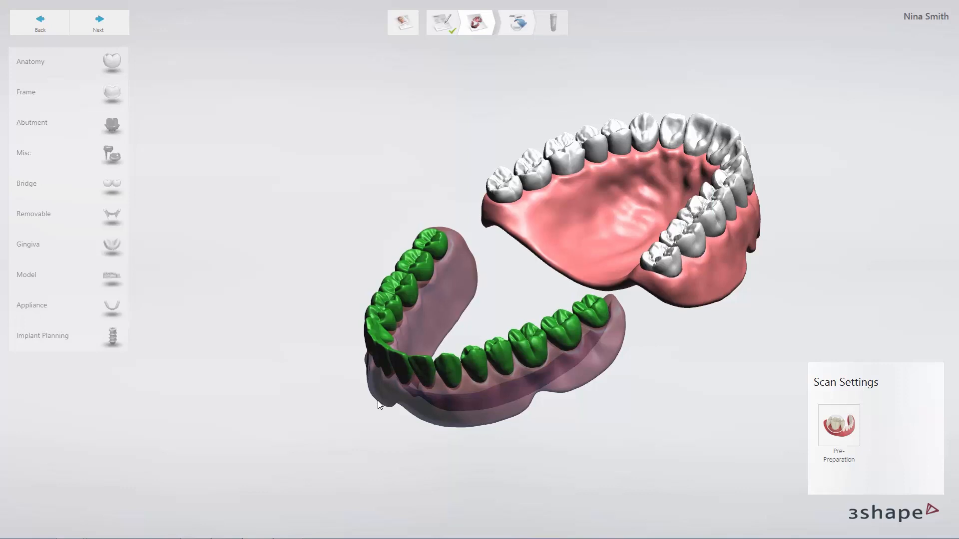
{"action": "mouse_move", "coordinate": [98, 22]}
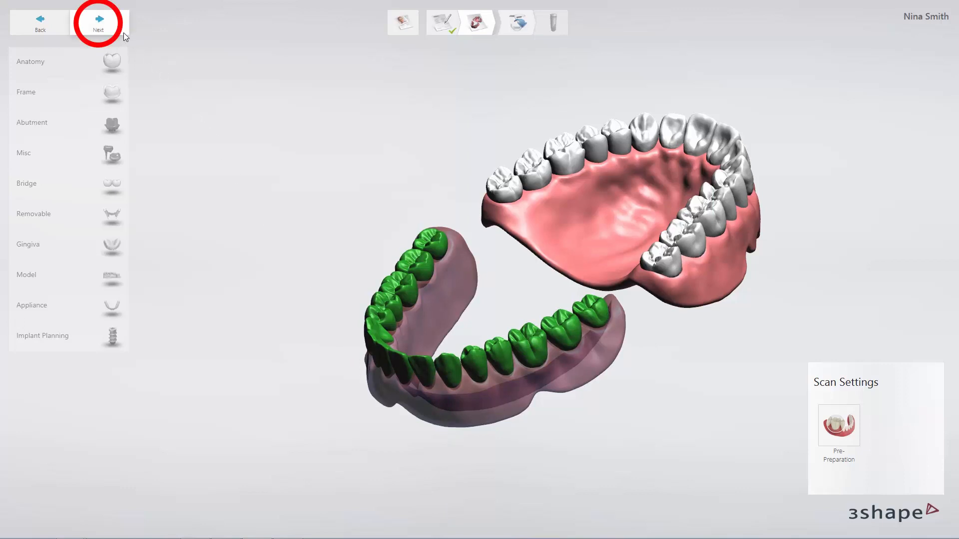
Load Anonymous_0.dcm from Denture_17_32 as the lower denture CT scan
{"action": "left_click", "coordinate": [98, 22]}
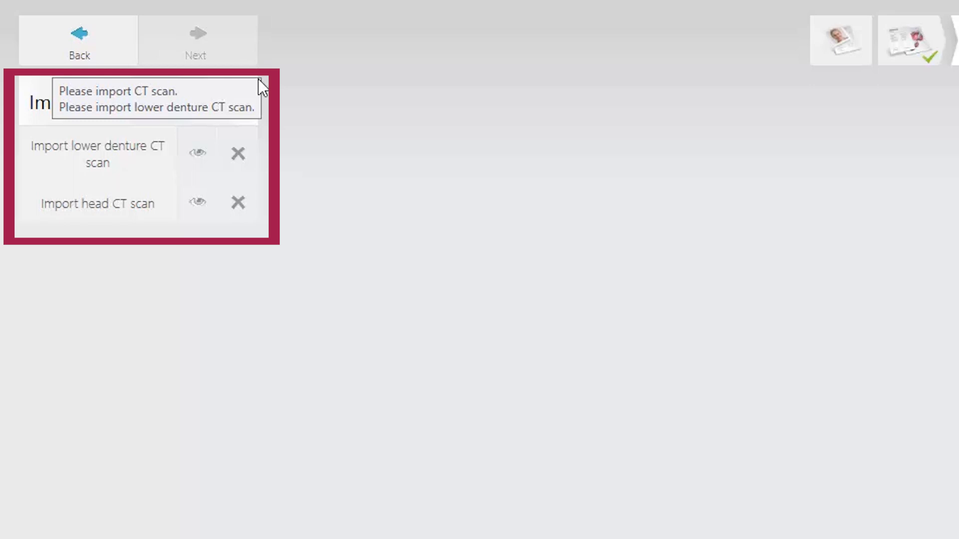
{"action": "mouse_move", "coordinate": [351, 139]}
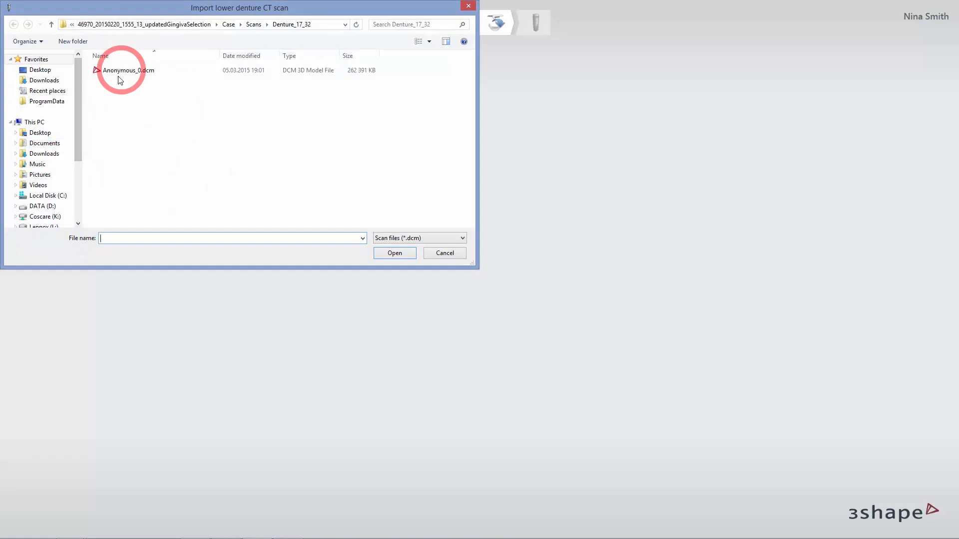
{"action": "left_click", "coordinate": [128, 70]}
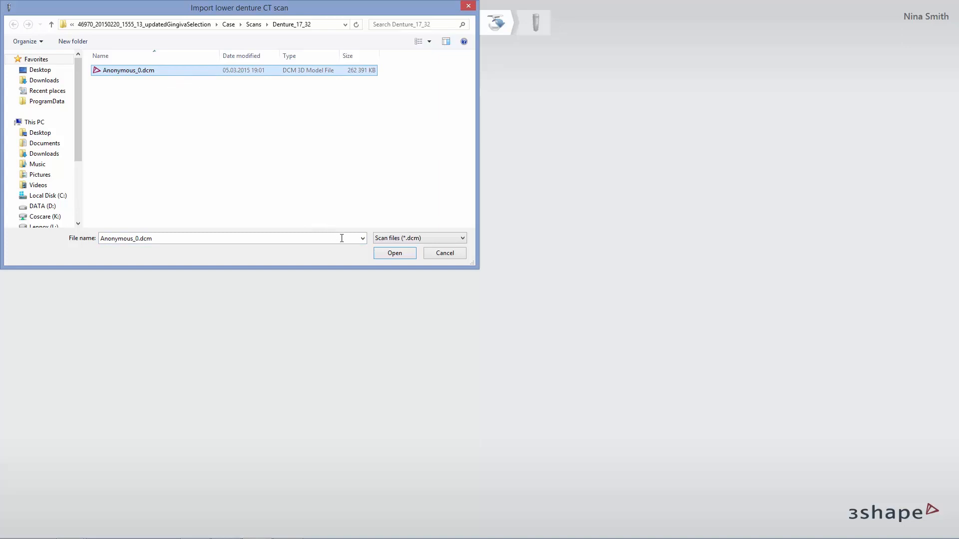
{"action": "left_click", "coordinate": [394, 253]}
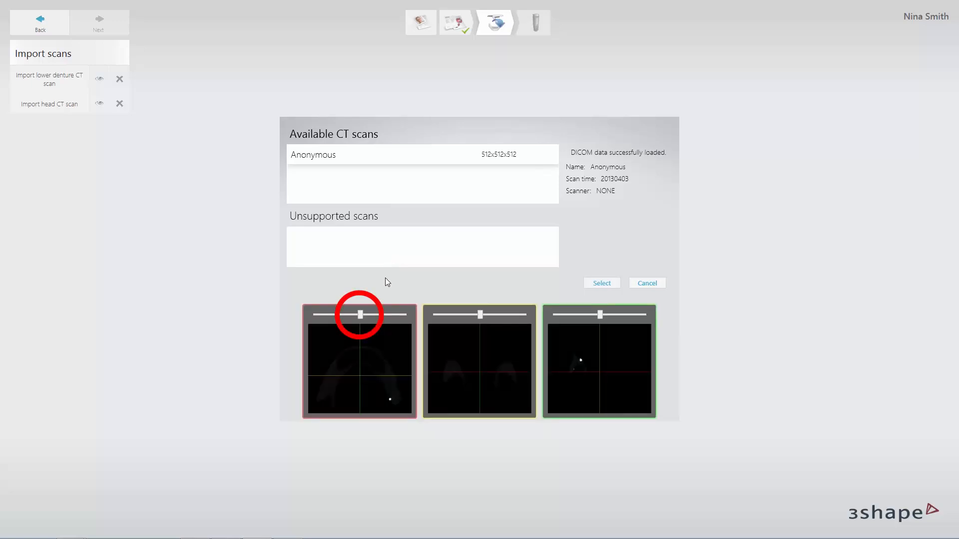
Inspect the lower denture CT slice previews and select it as the denture scan
{"action": "left_click_drag", "start_coordinate": [360, 314], "coordinate": [370, 314]}
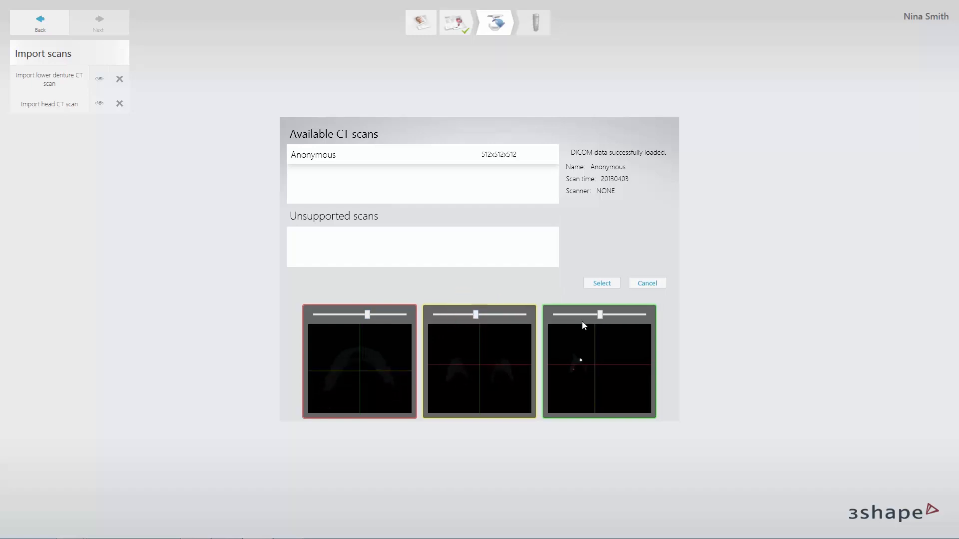
{"action": "left_click_drag", "start_coordinate": [599, 314], "coordinate": [604, 314]}
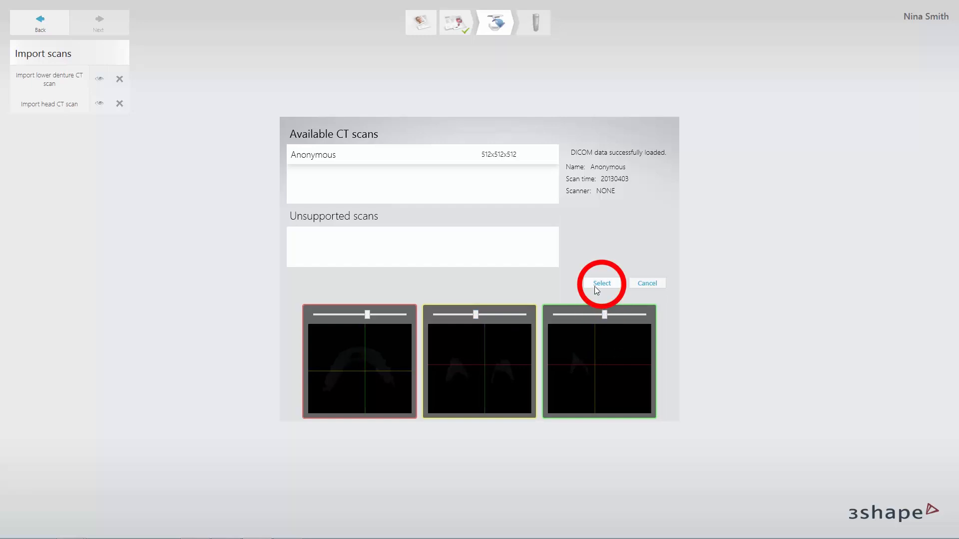
{"action": "left_click", "coordinate": [602, 283]}
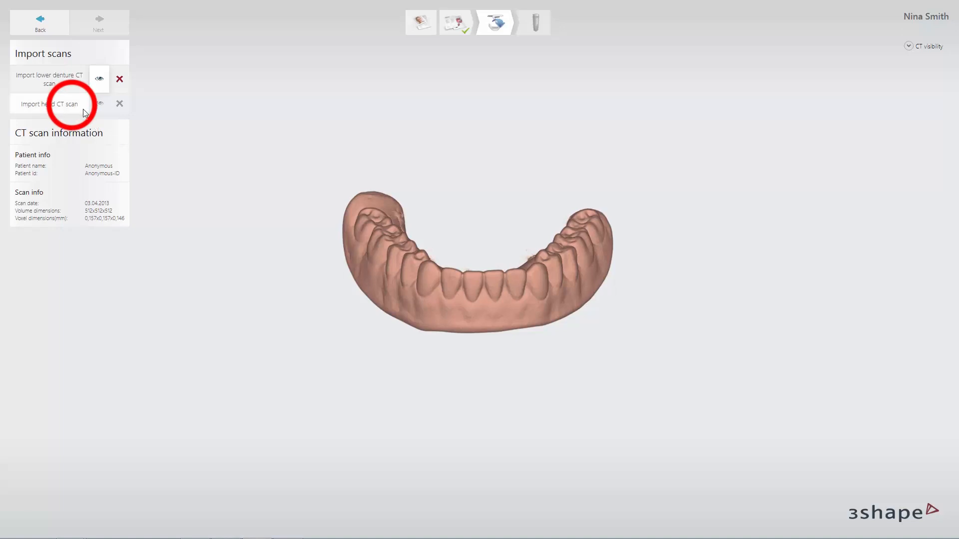
Import the head CT scan, choosing Anonymous_0.dcm from the Scans/Head_01_32 folder
{"action": "left_click", "coordinate": [51, 104]}
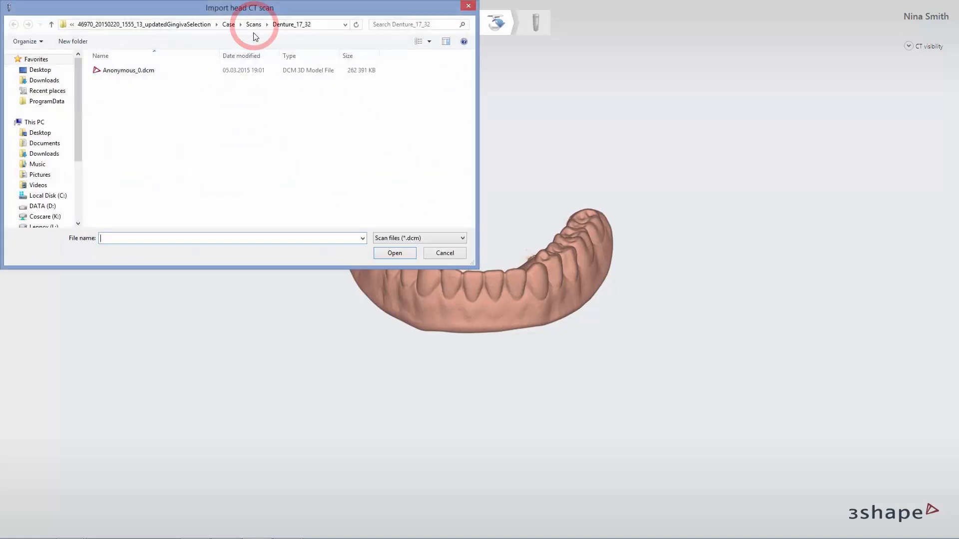
{"action": "left_click", "coordinate": [253, 24]}
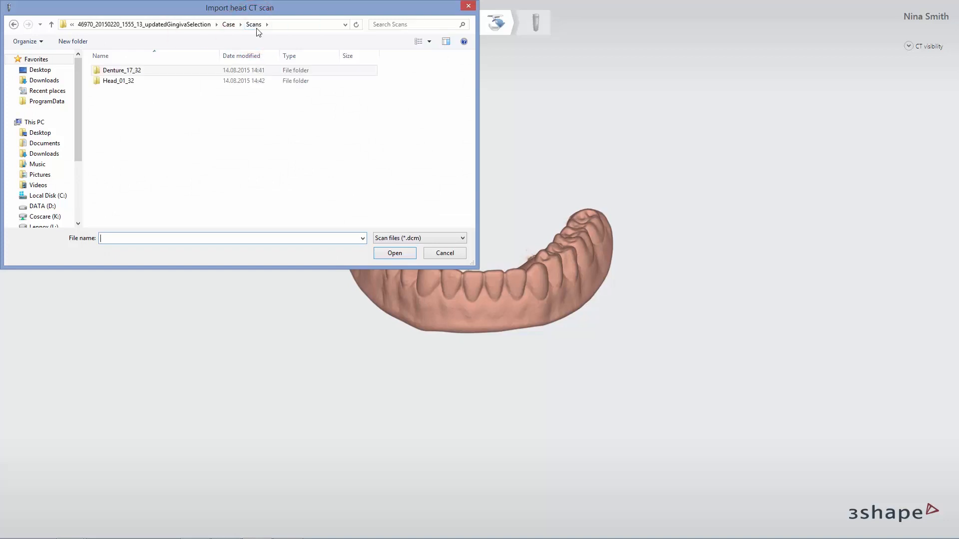
{"action": "left_click", "coordinate": [118, 80]}
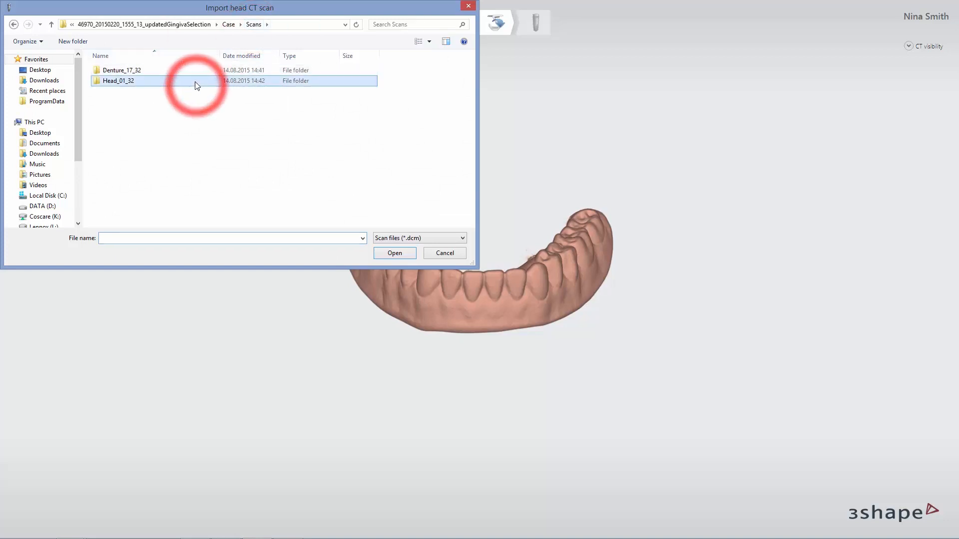
{"action": "double_click", "coordinate": [119, 81]}
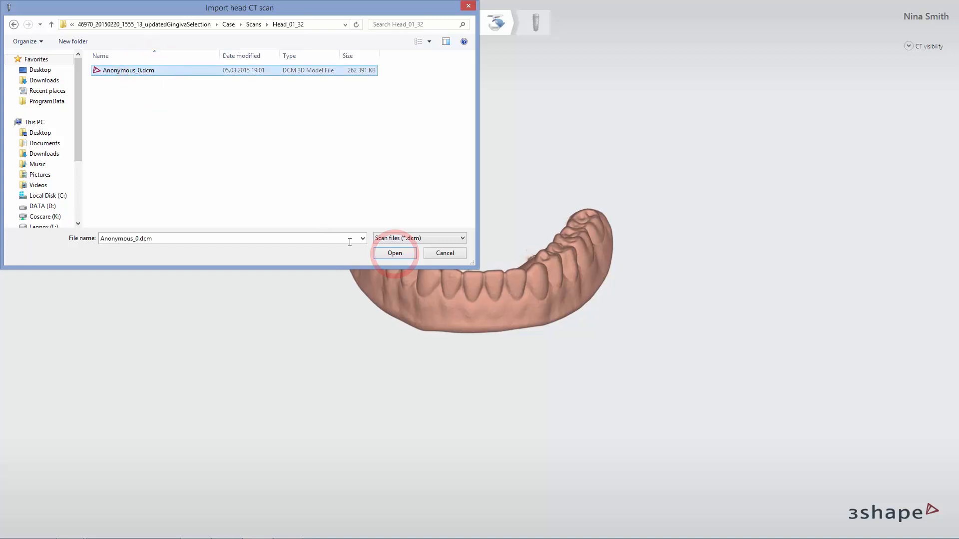
{"action": "left_click", "coordinate": [394, 252]}
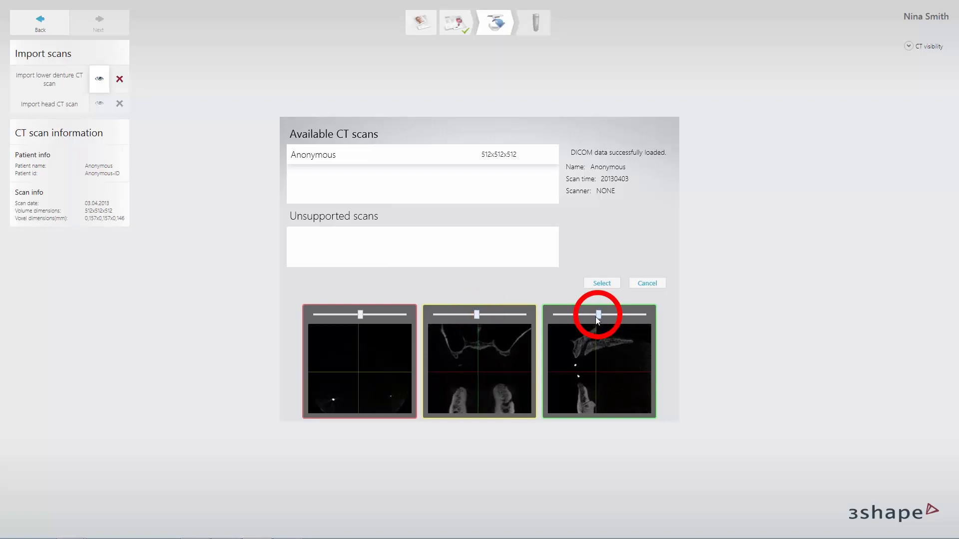
Check the head CT in the third slice preview and select it as the head scan
{"action": "left_click_drag", "start_coordinate": [596, 313], "coordinate": [609, 313]}
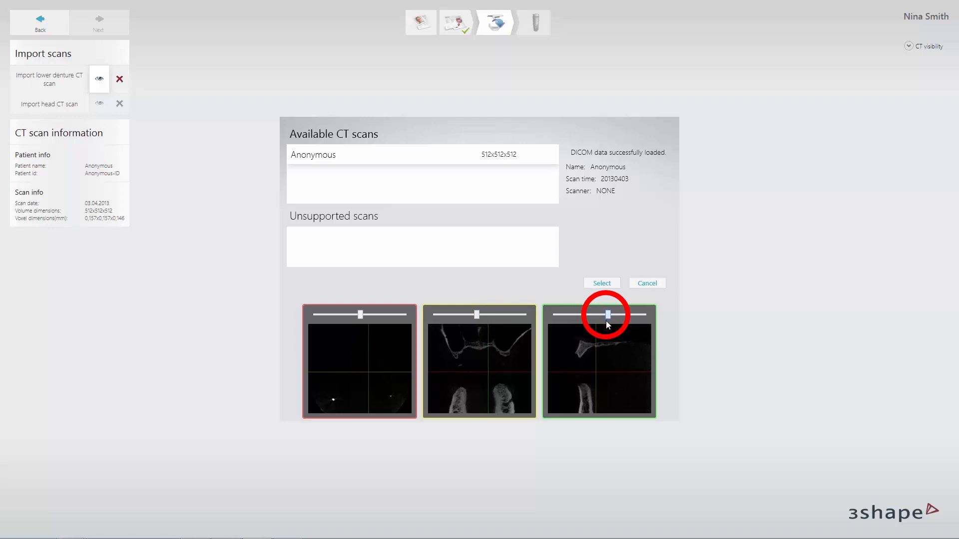
{"action": "left_click_drag", "start_coordinate": [607, 315], "coordinate": [596, 314]}
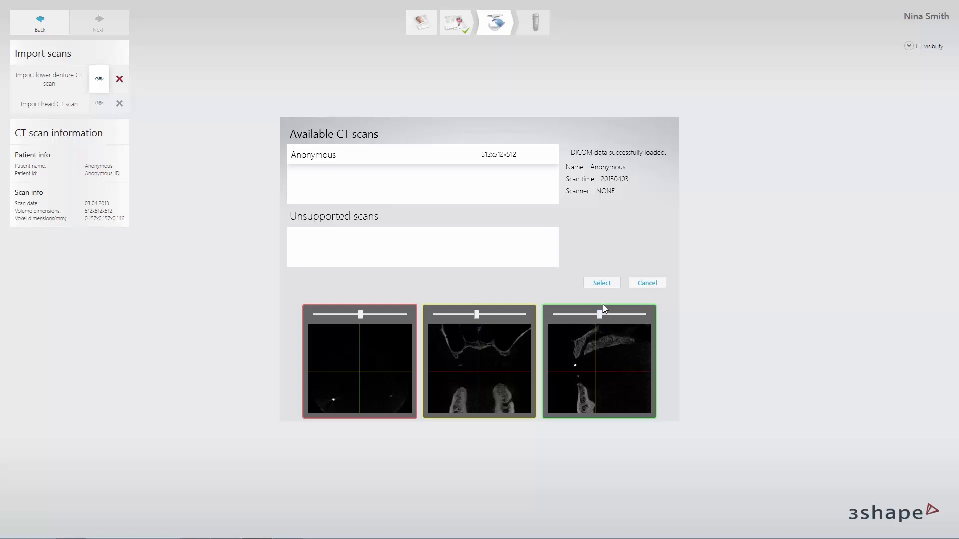
{"action": "left_click", "coordinate": [600, 283]}
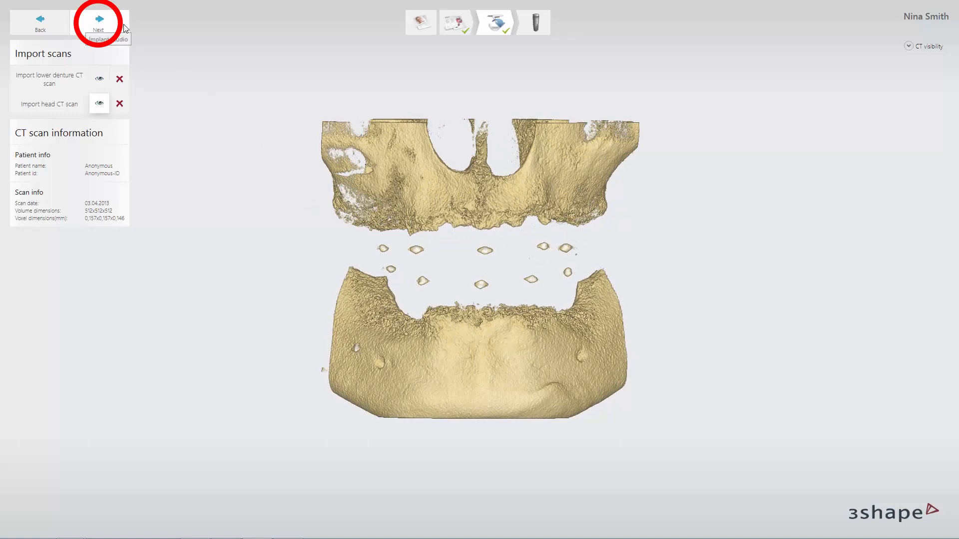
Proceed with Next to implant planning so the imported scans begin loading
{"action": "left_click", "coordinate": [98, 24]}
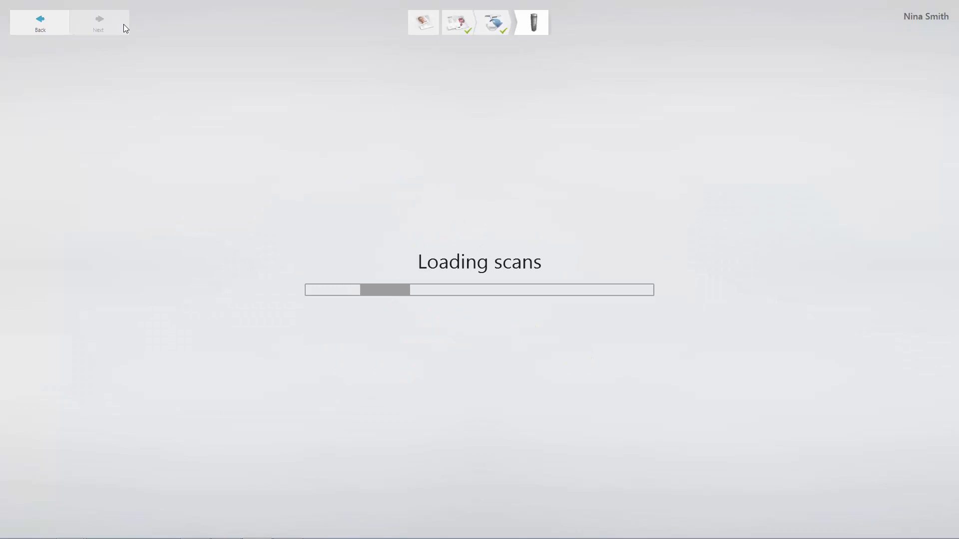